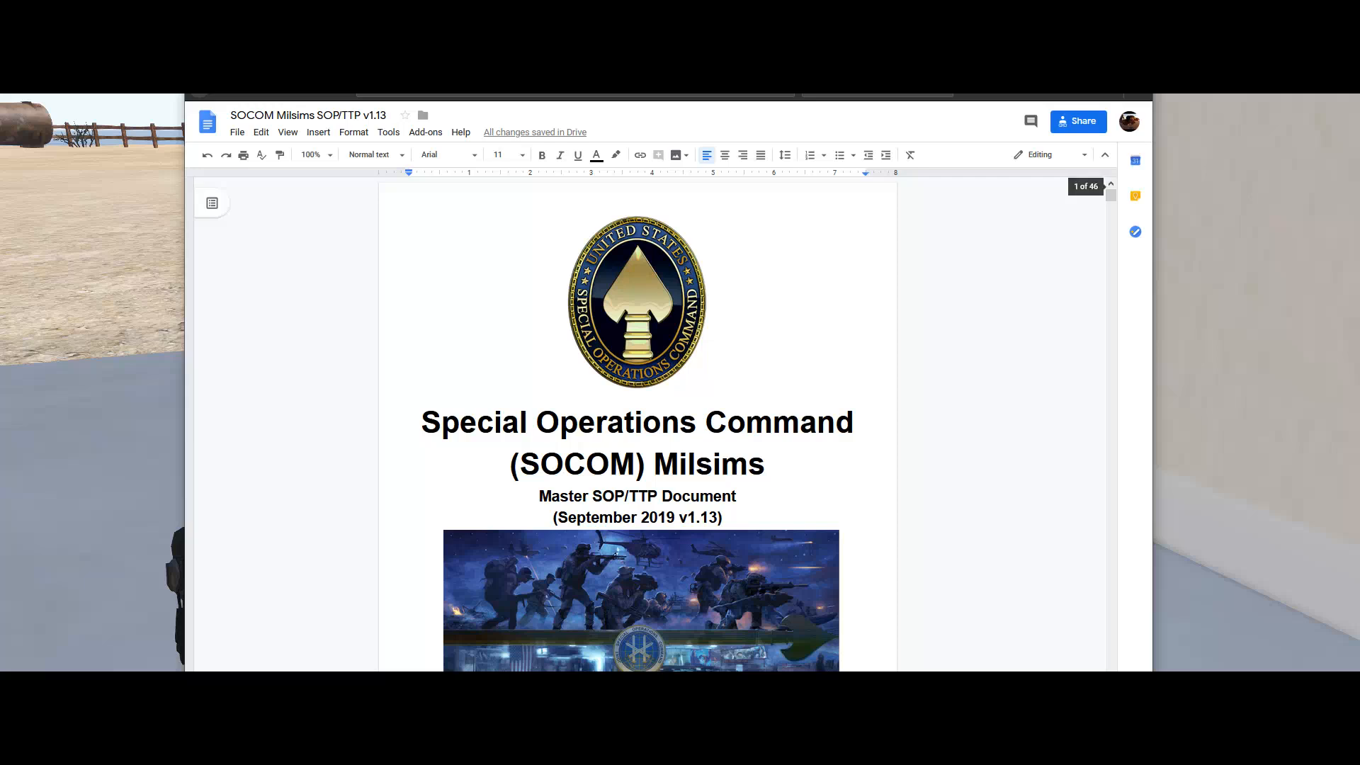
- Show the #modpack channel's pinned setup message in the SOCOM Milsims Discord server
scroll("down", 3)
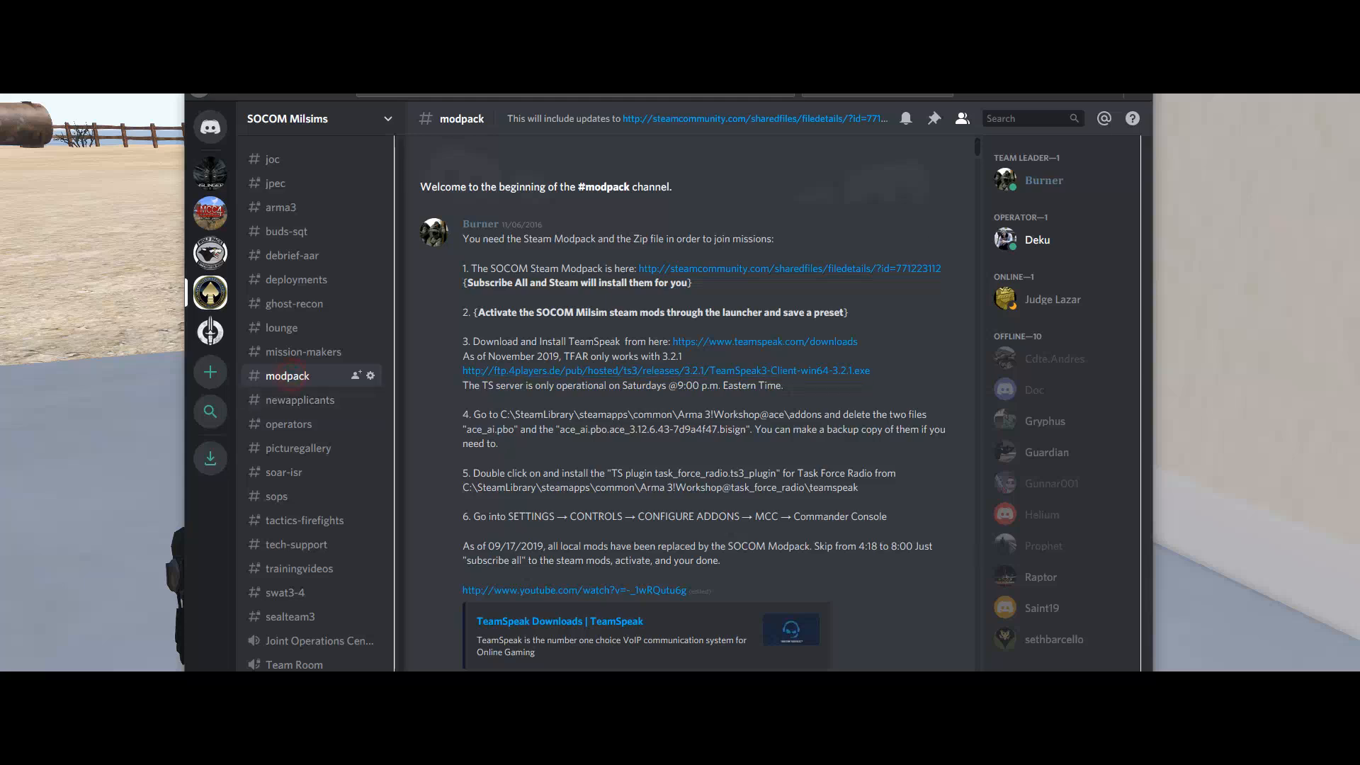
mouse_move(934, 118)
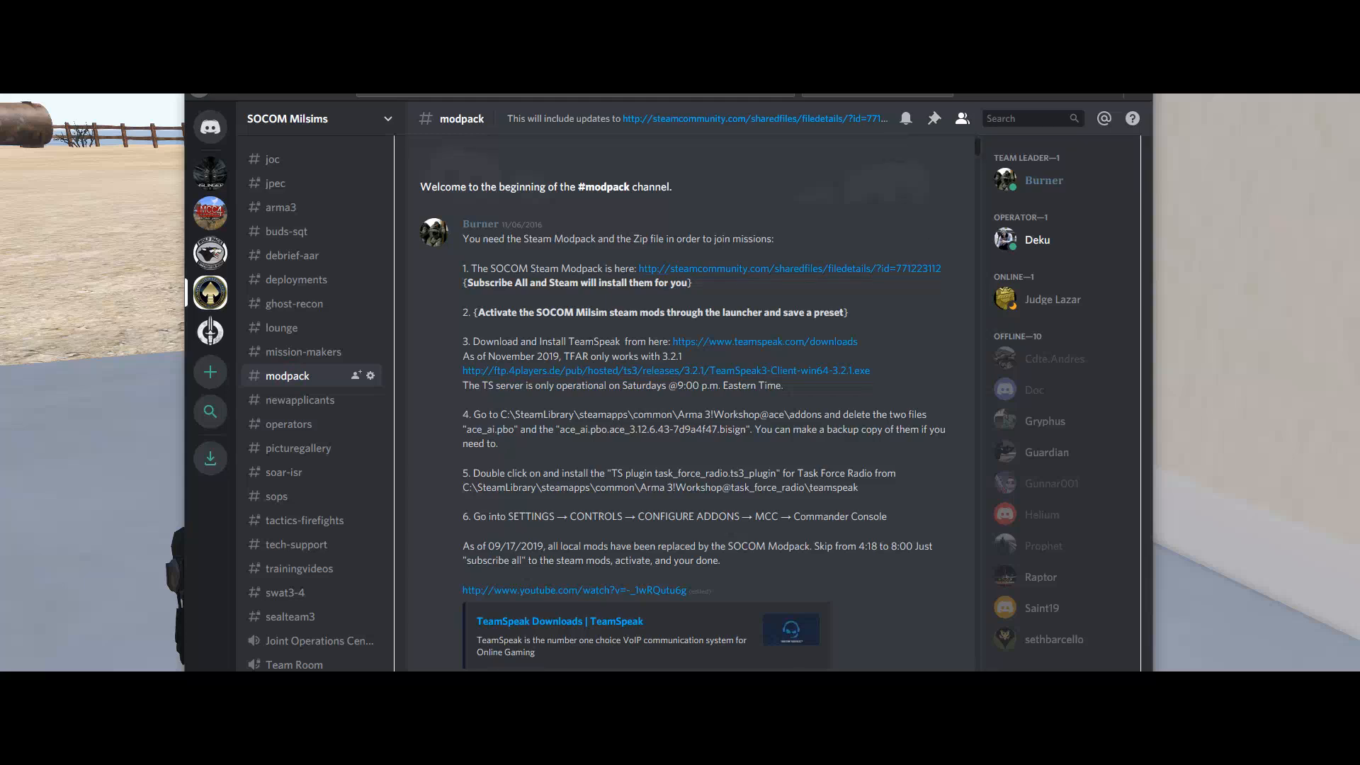
left_click(934, 118)
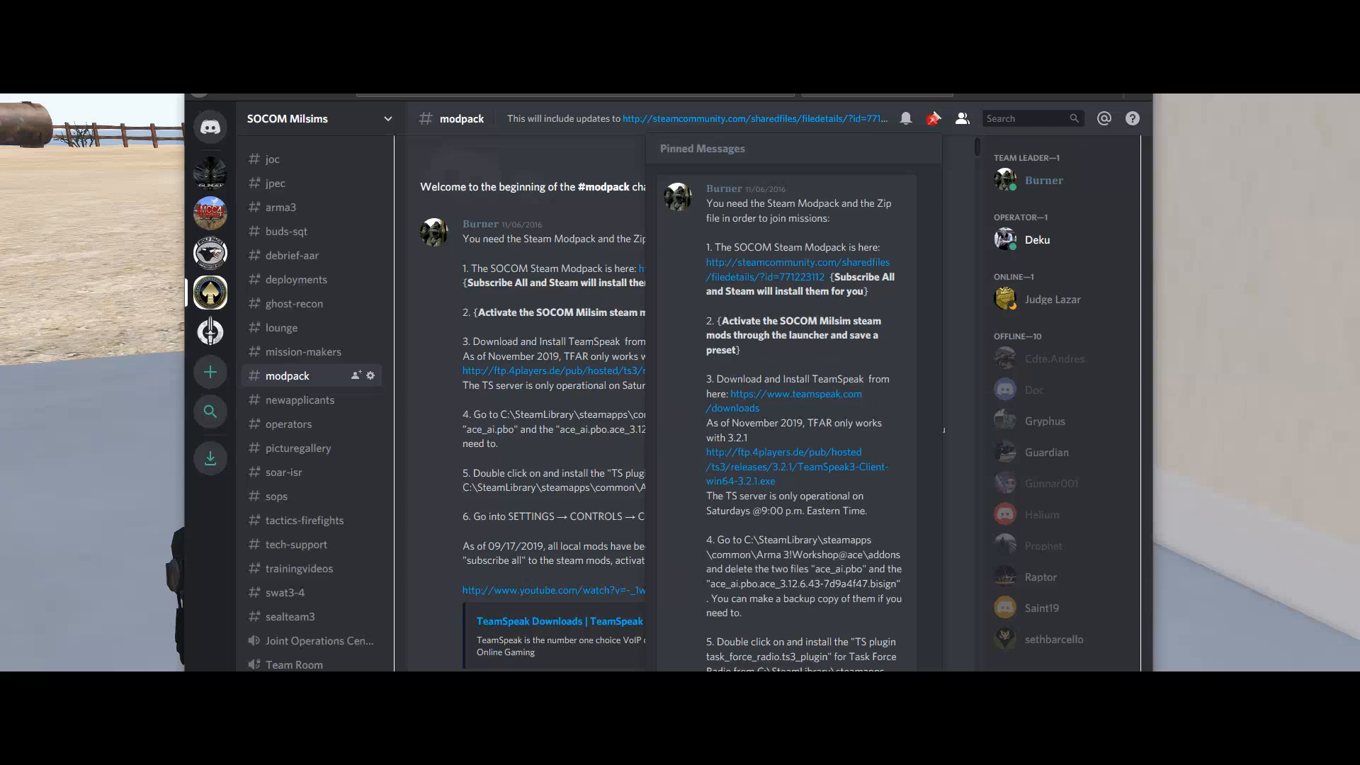
left_click(934, 117)
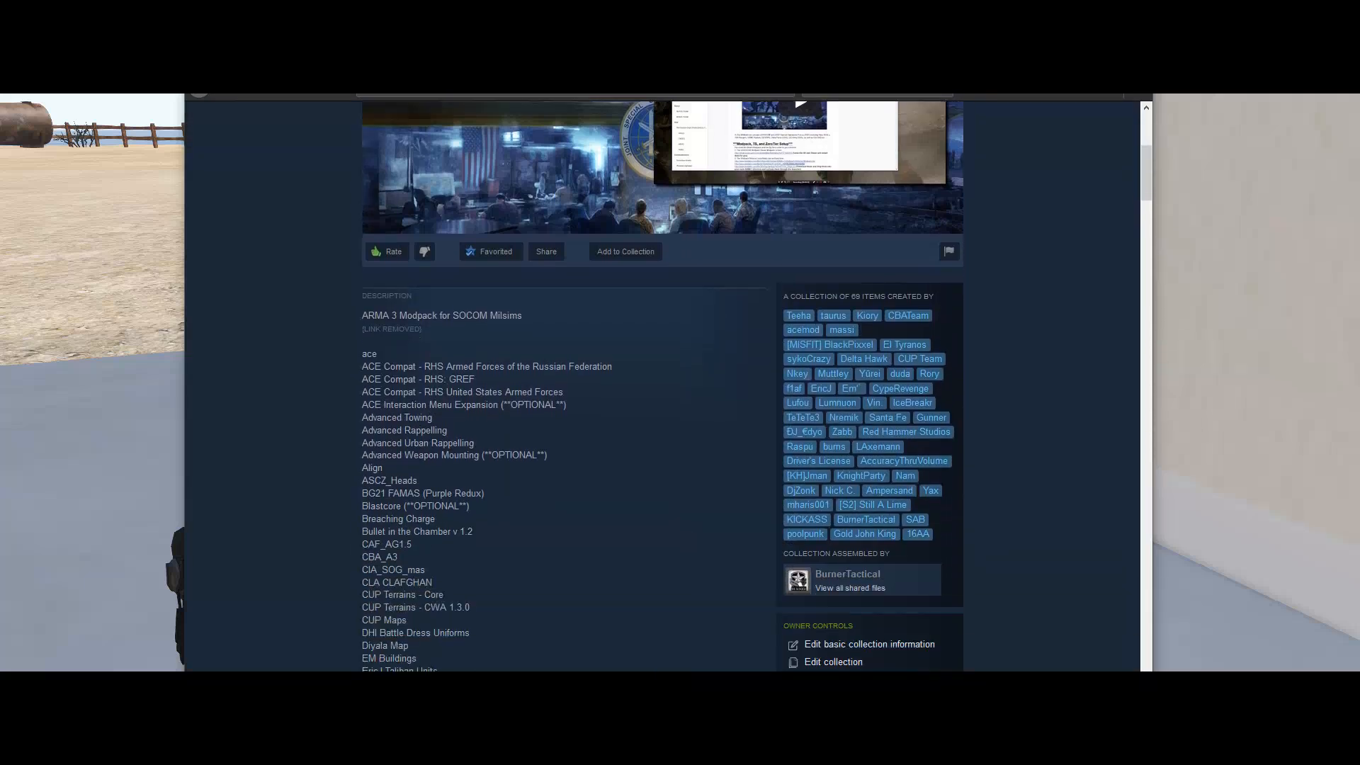
- Scroll through the collection's description and its 69 subscribed items
scroll("down", 3)
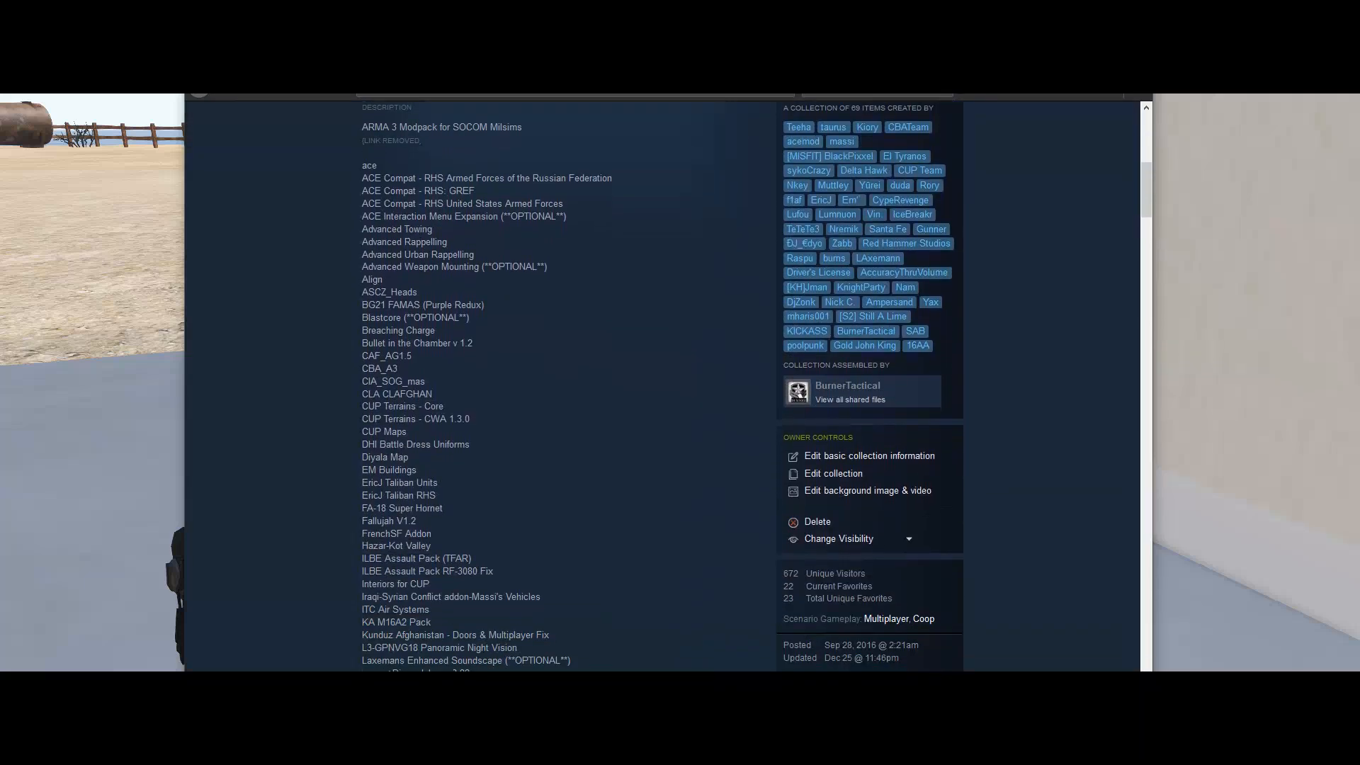
scroll("down", 3)
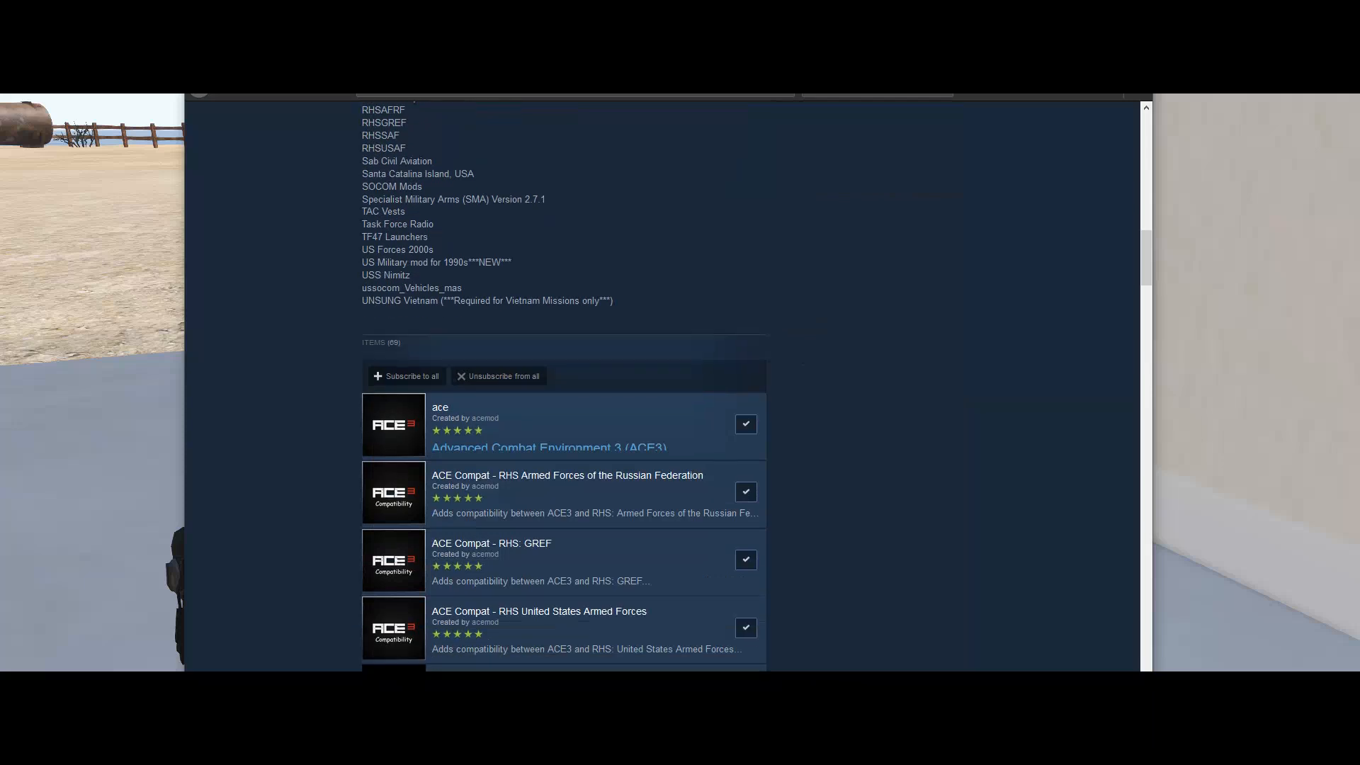
scroll("down", 3)
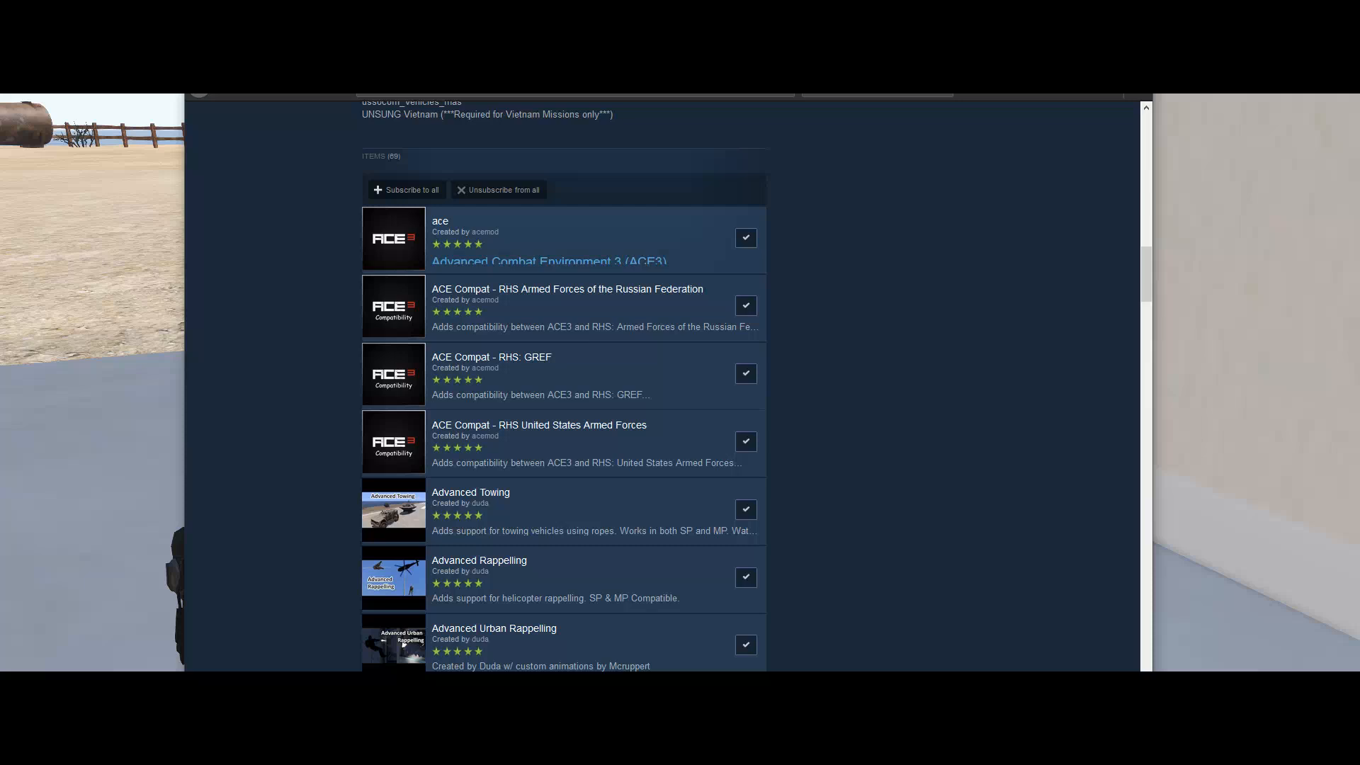
scroll("down", 3)
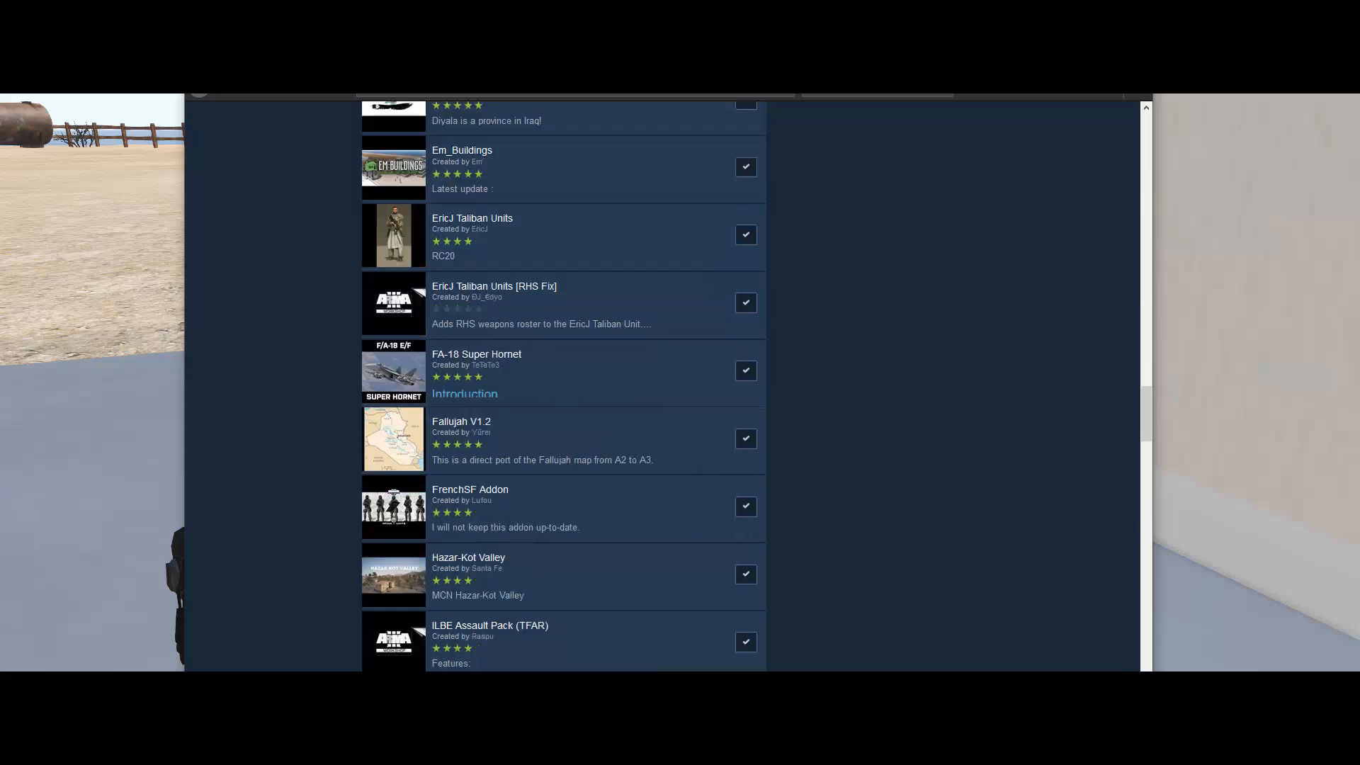
scroll("down", 3)
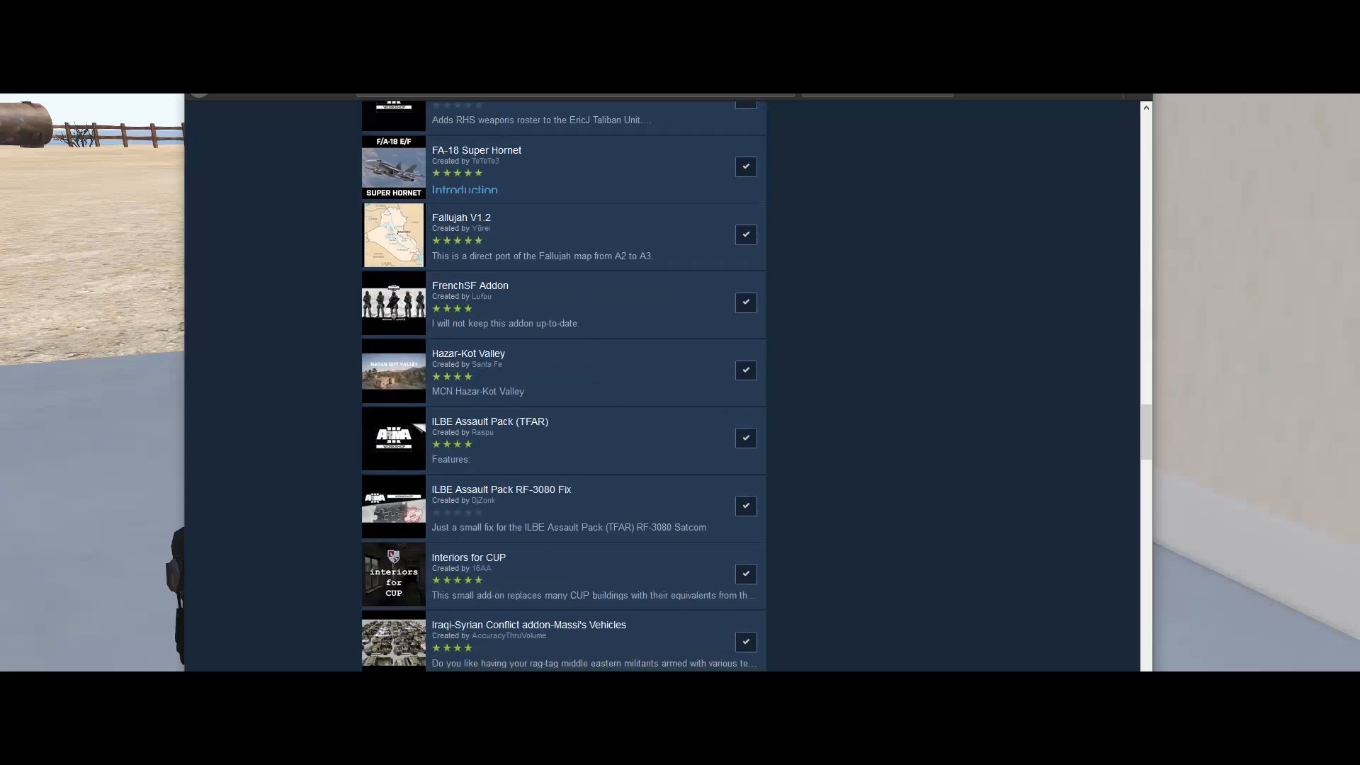
scroll("down", 3)
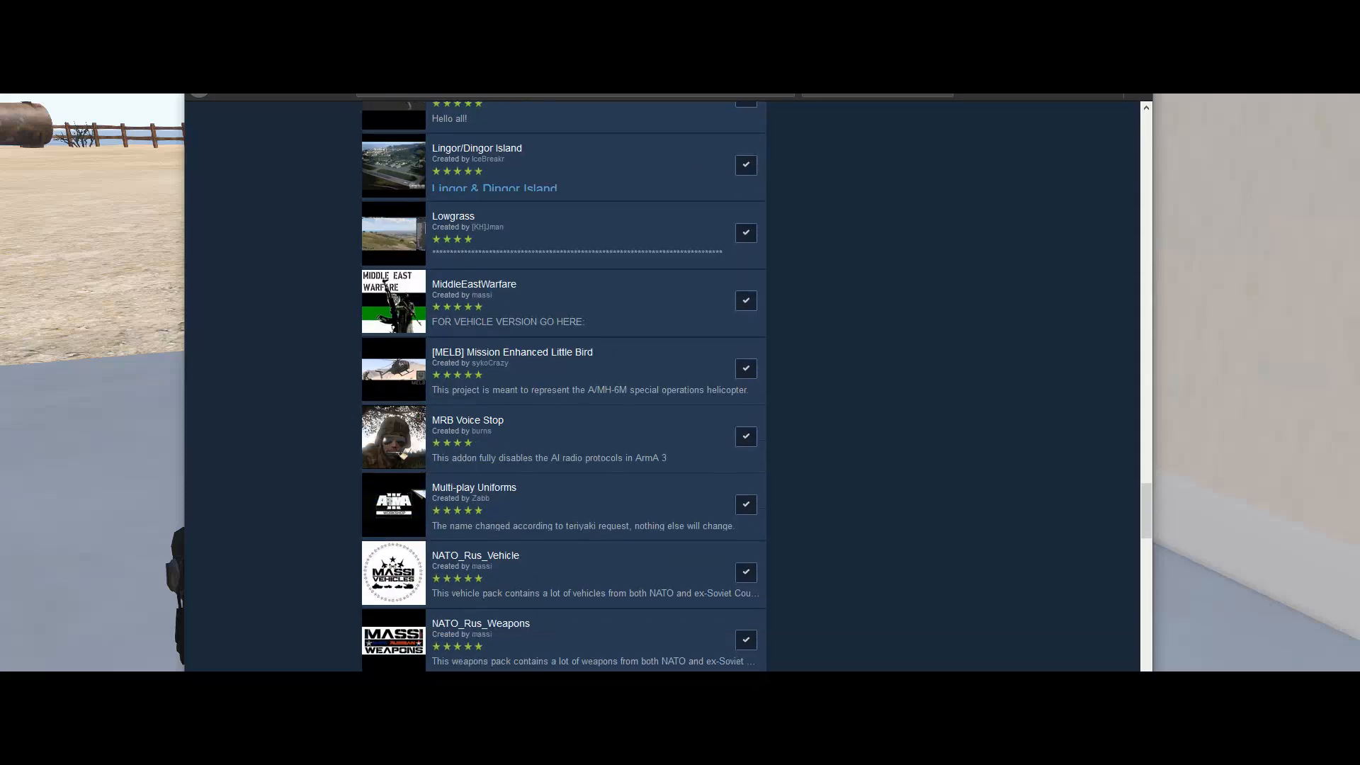
scroll("down", 3)
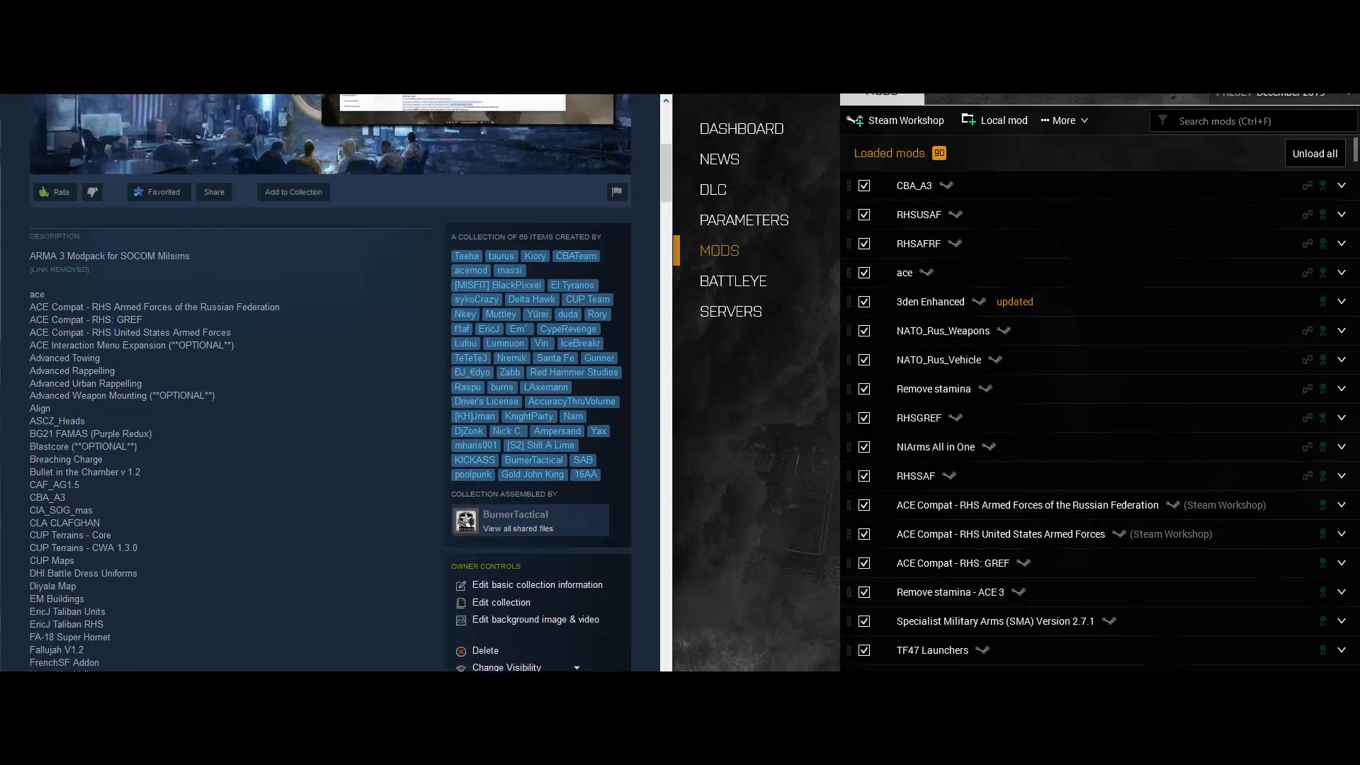
- Scroll the collection description and highlight the optional Laxemans Enhanced Soundscape mod
scroll("down", 3)
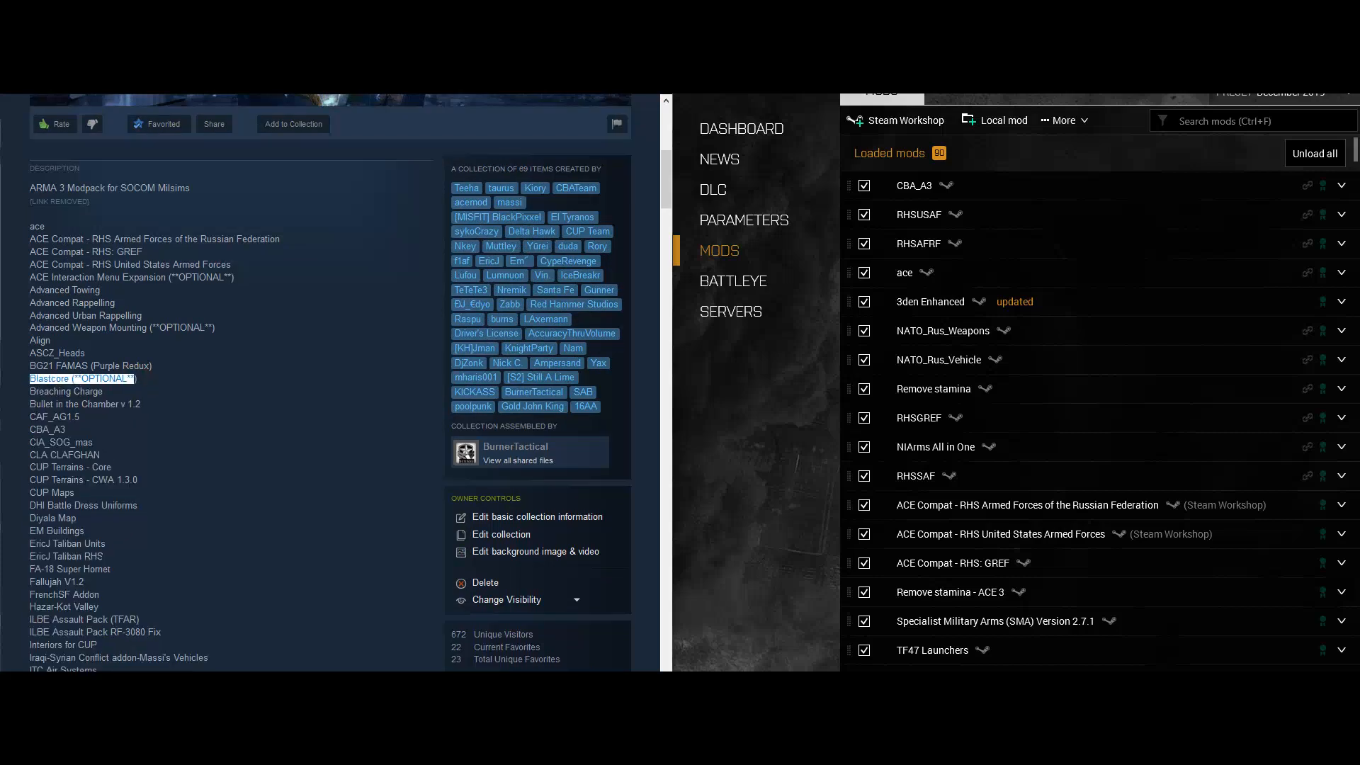
scroll("down", 3)
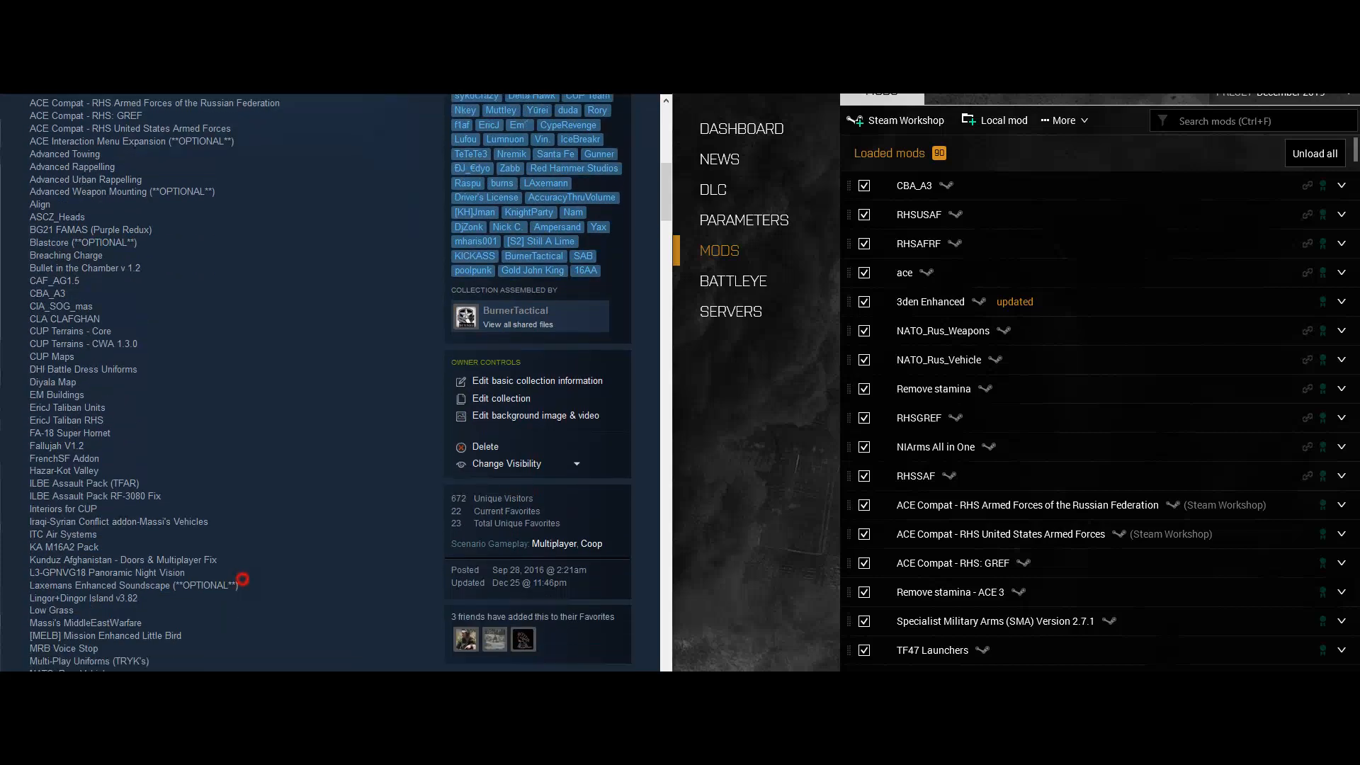
left_click(131, 585)
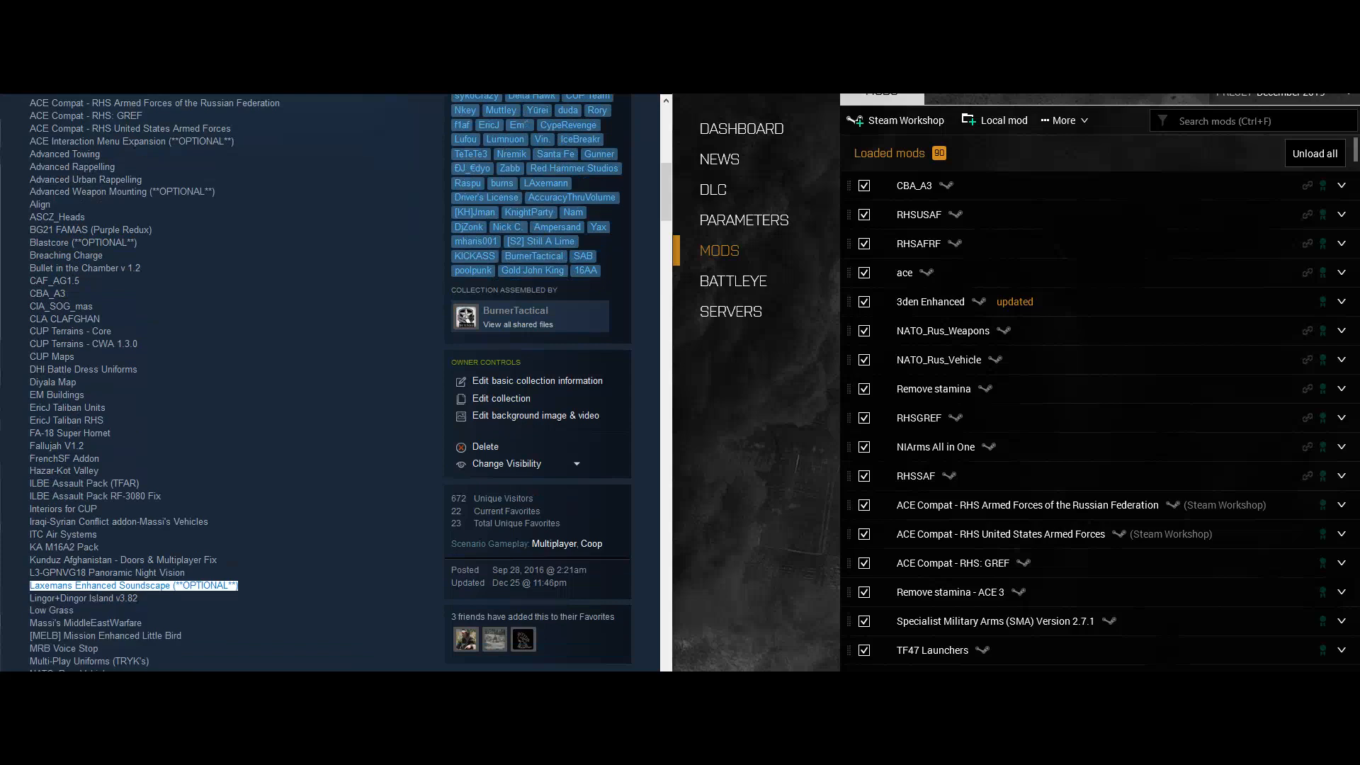
- Continue down the description and point out the Subscribe to all option
scroll("down", 3)
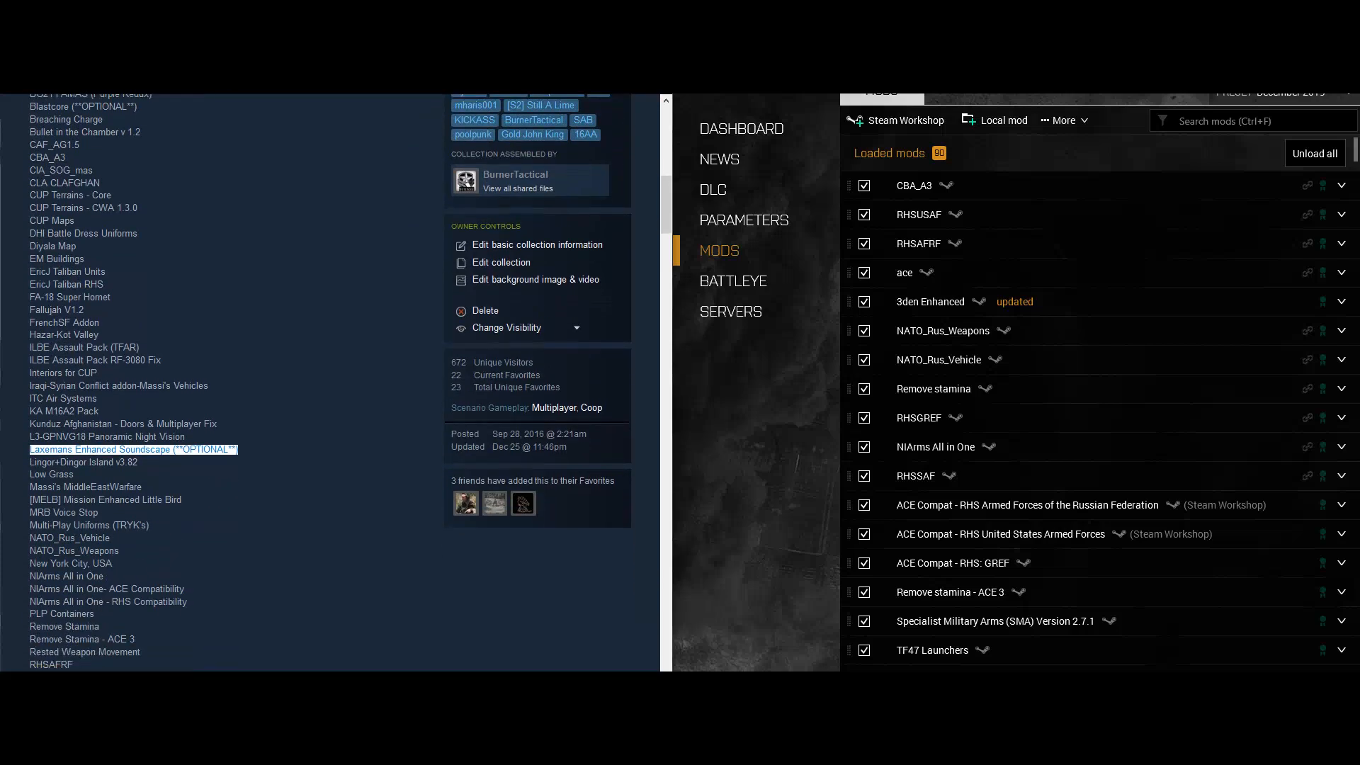
scroll("down", 3)
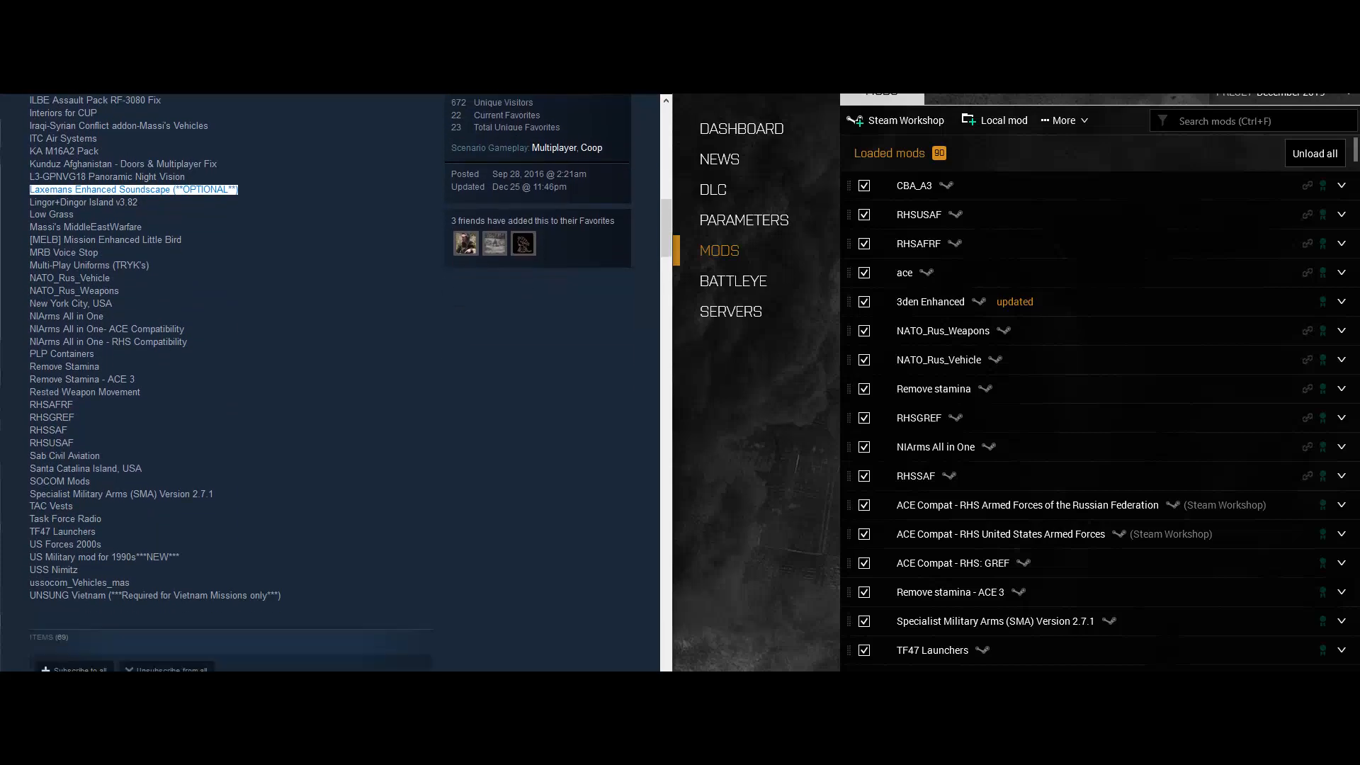
scroll("down", 3)
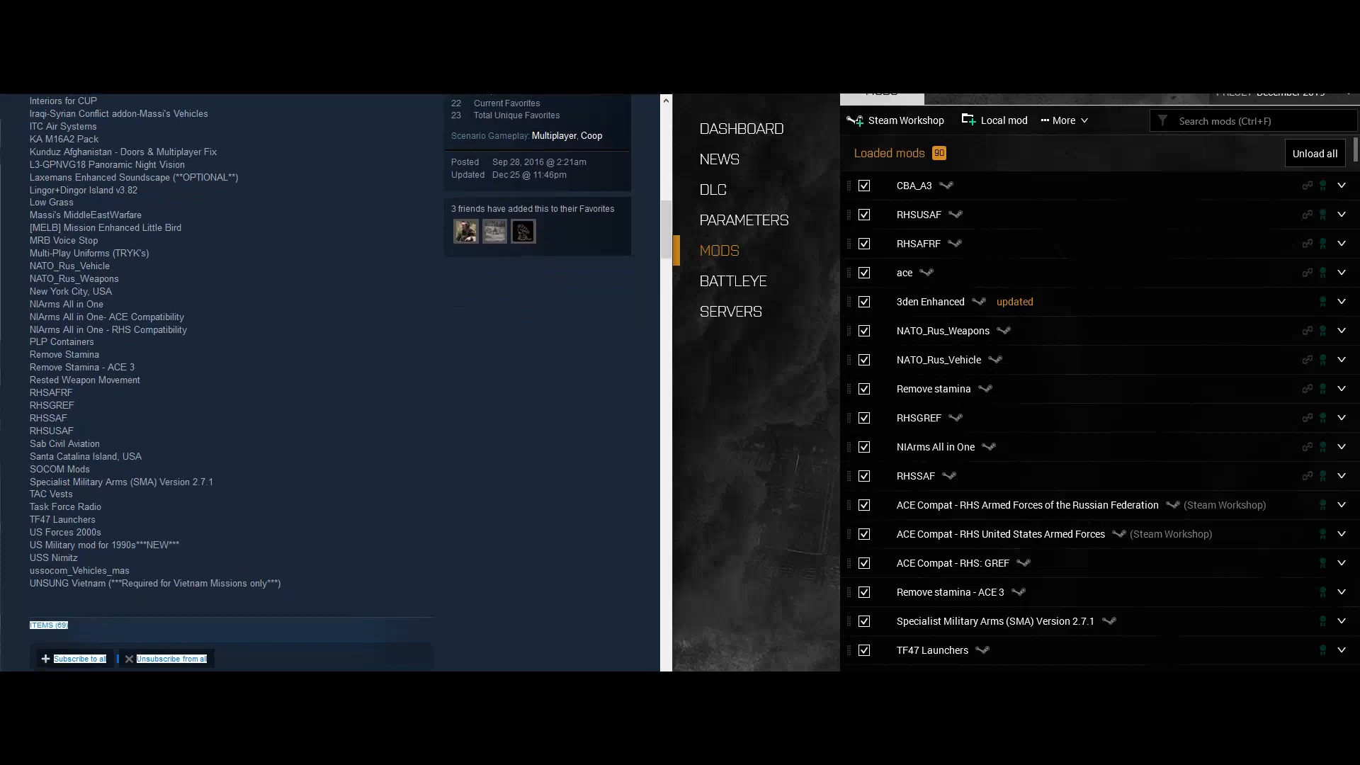
left_click(154, 582)
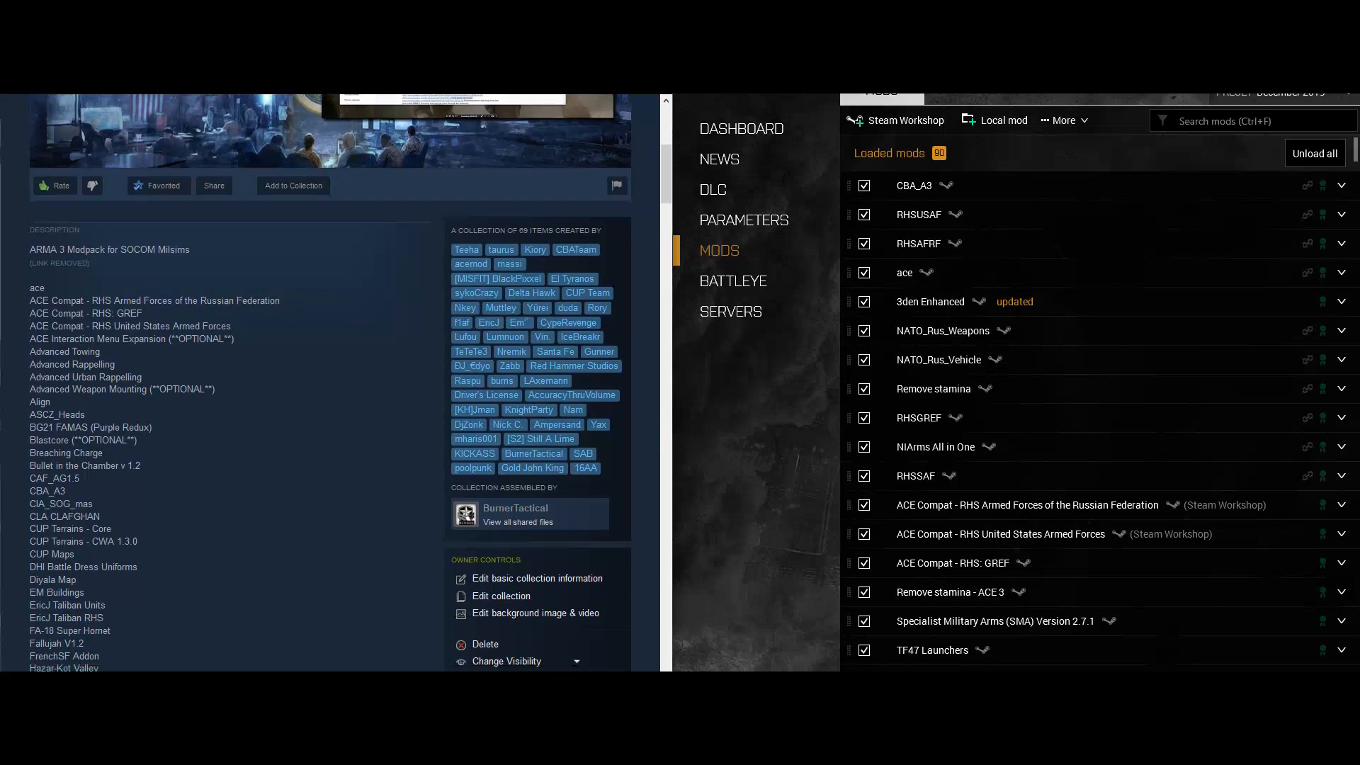
- Filter the mod list by 'ace', then by 'ad' to show the Advanced mods
type("ace")
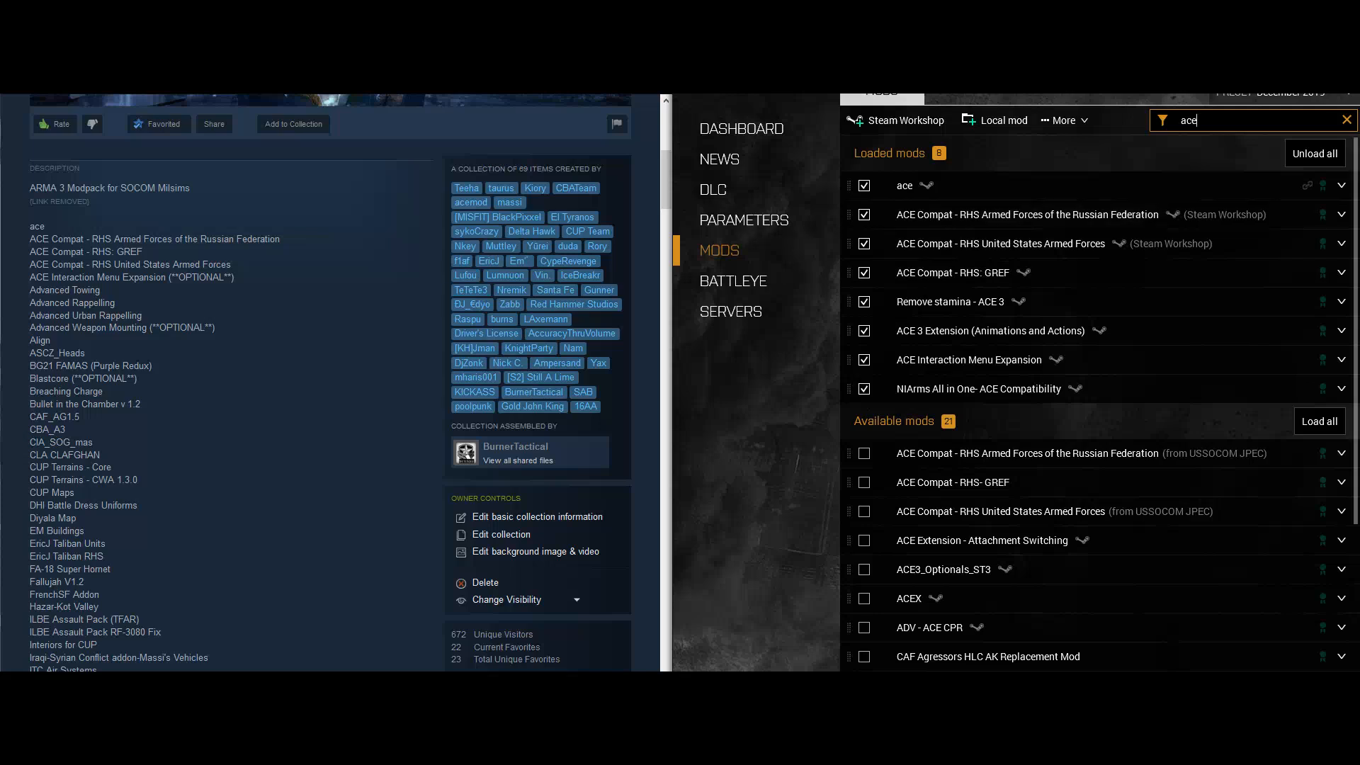
key("BackSpace")
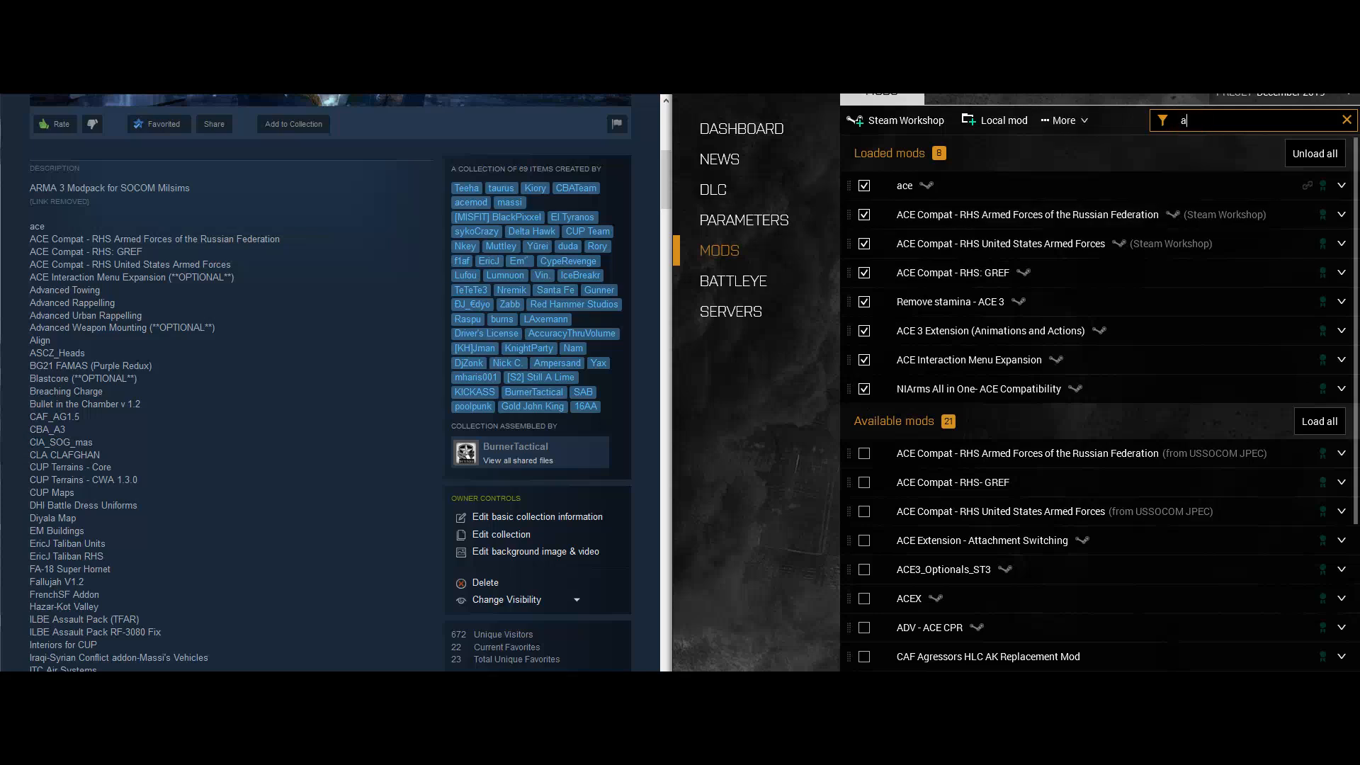
type("d")
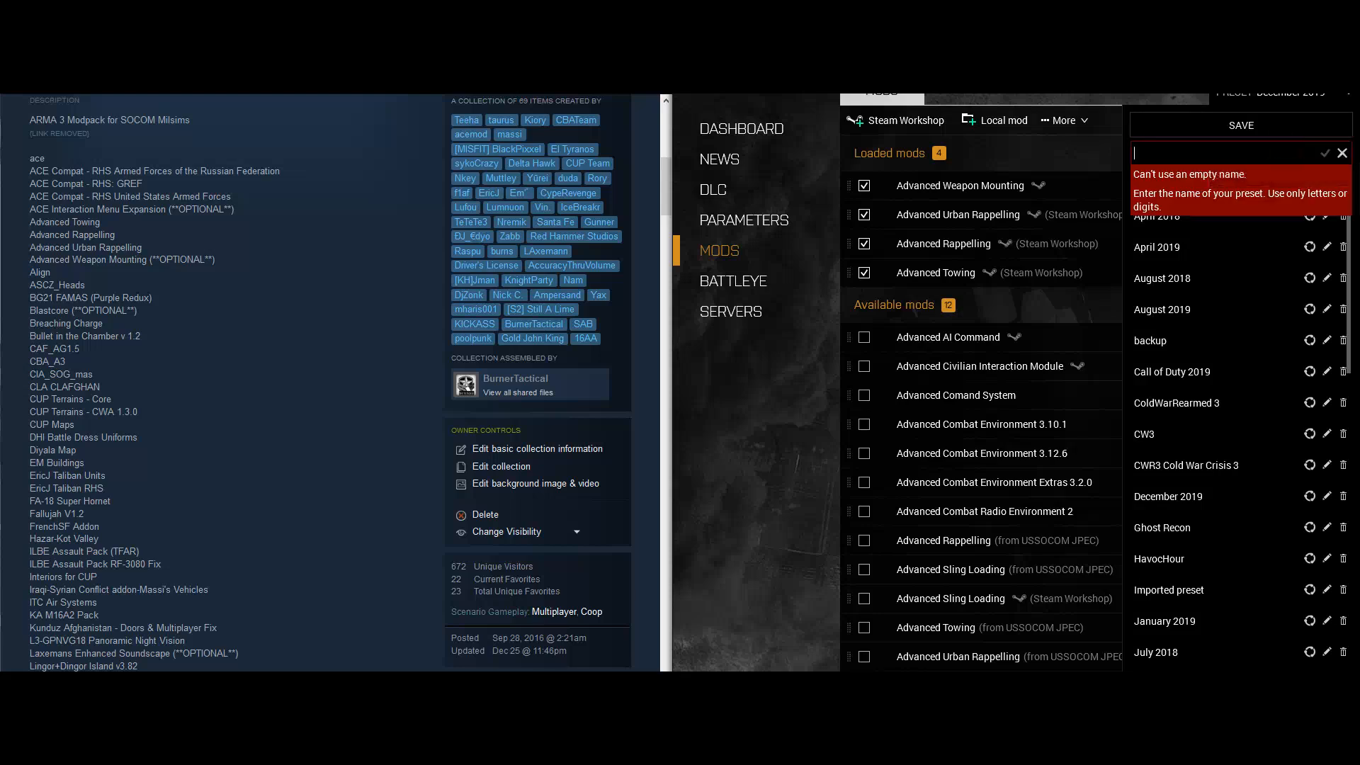
- Name the new preset 'Janurary2020' in the save preset field
type("D")
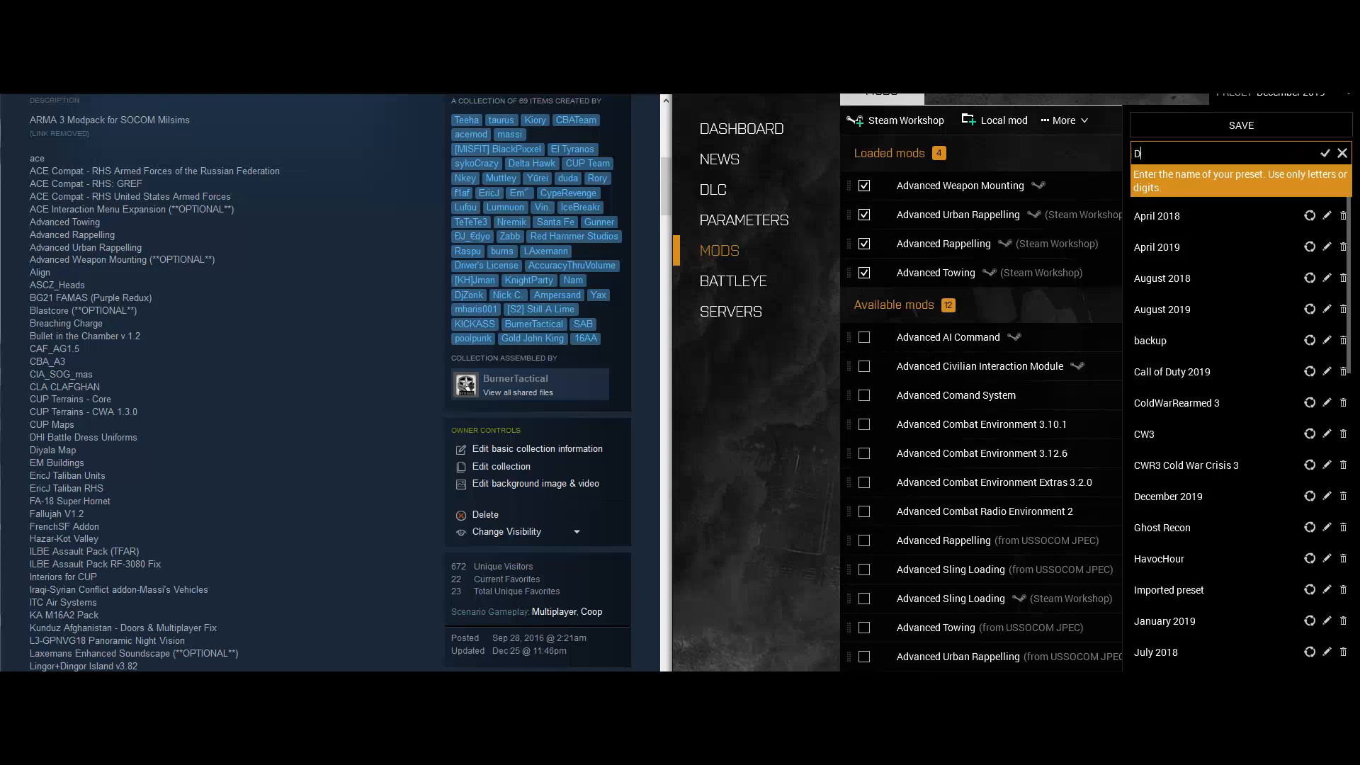
type("Janura")
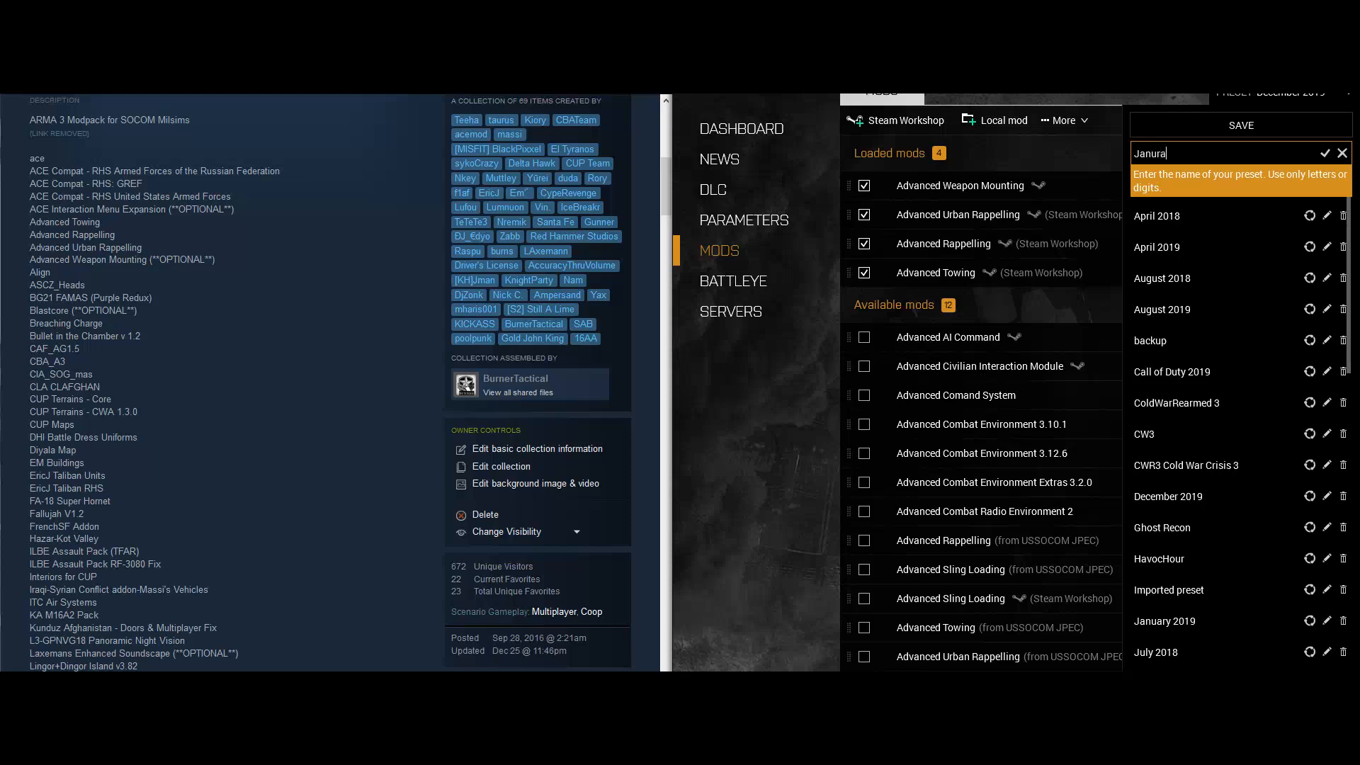
type("ry")
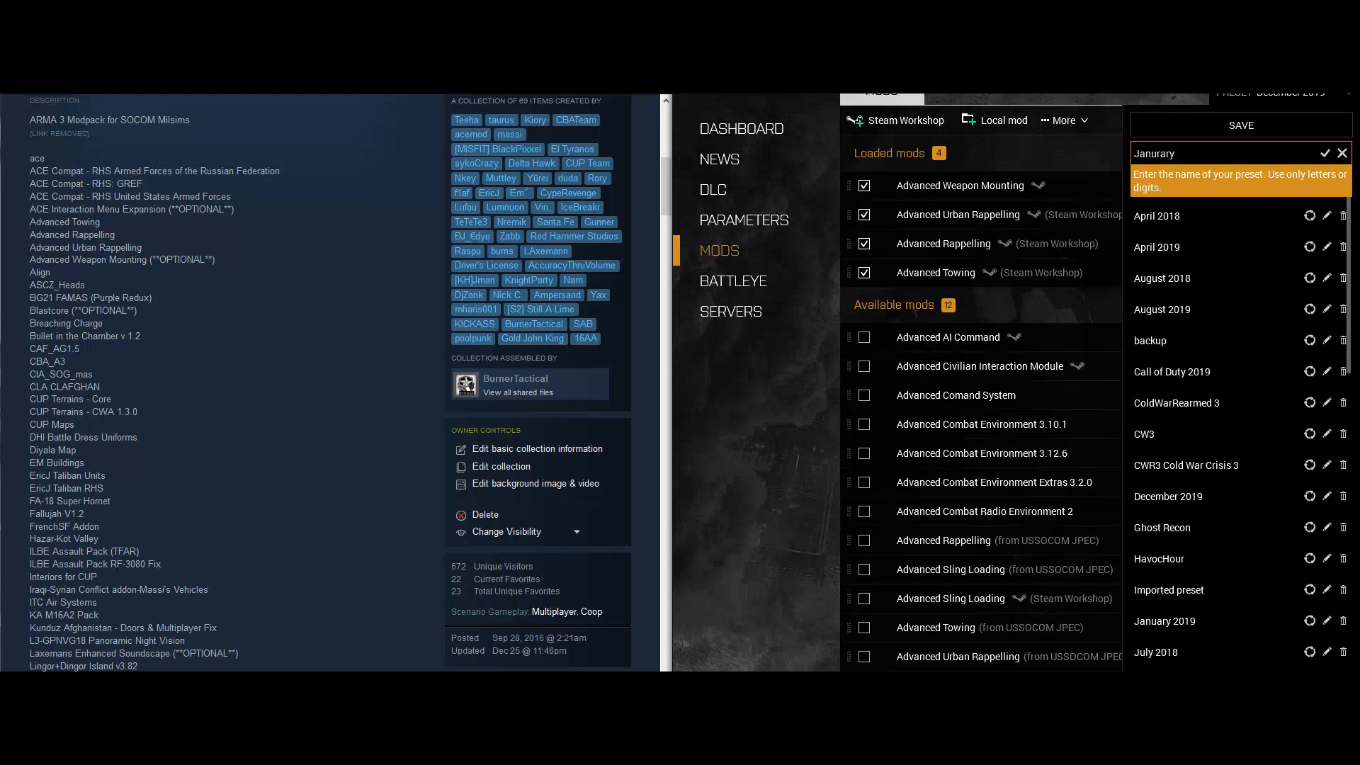
type("2020")
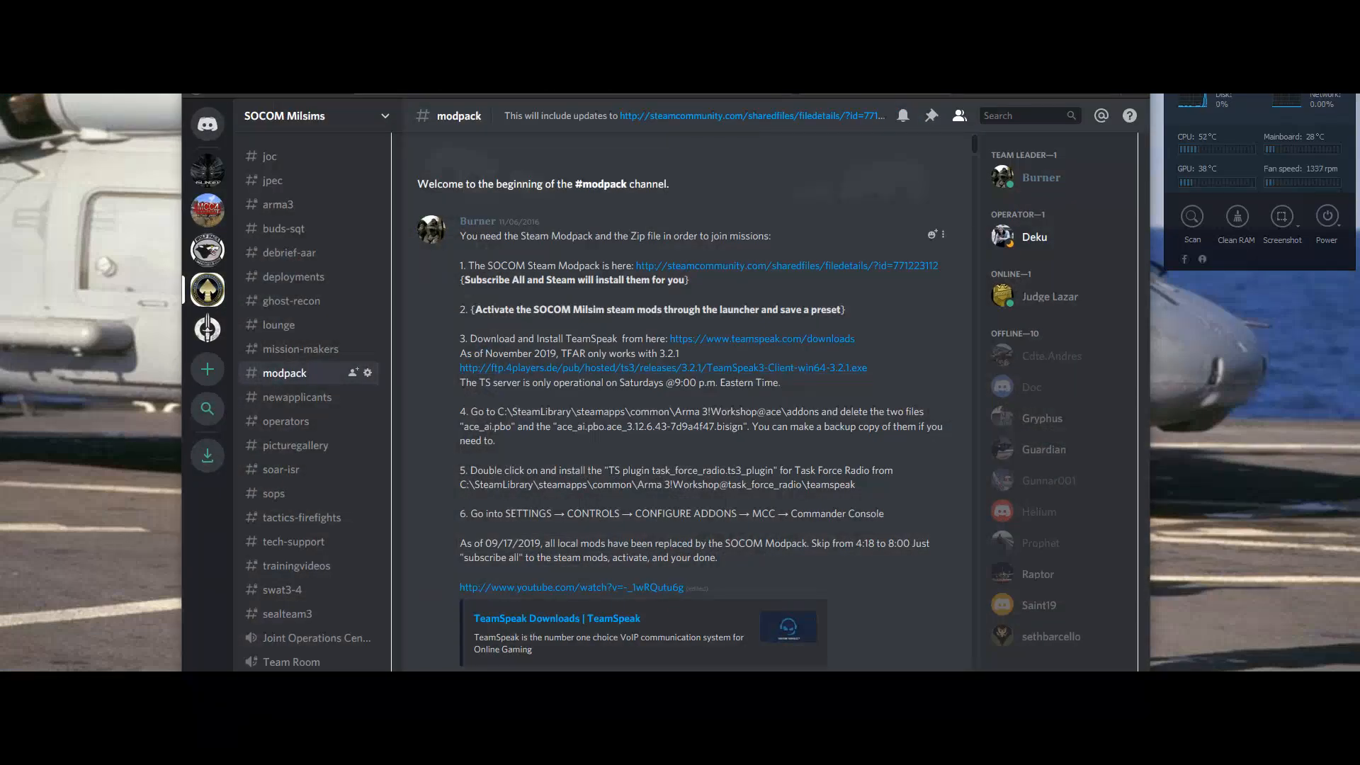
mouse_move(763, 339)
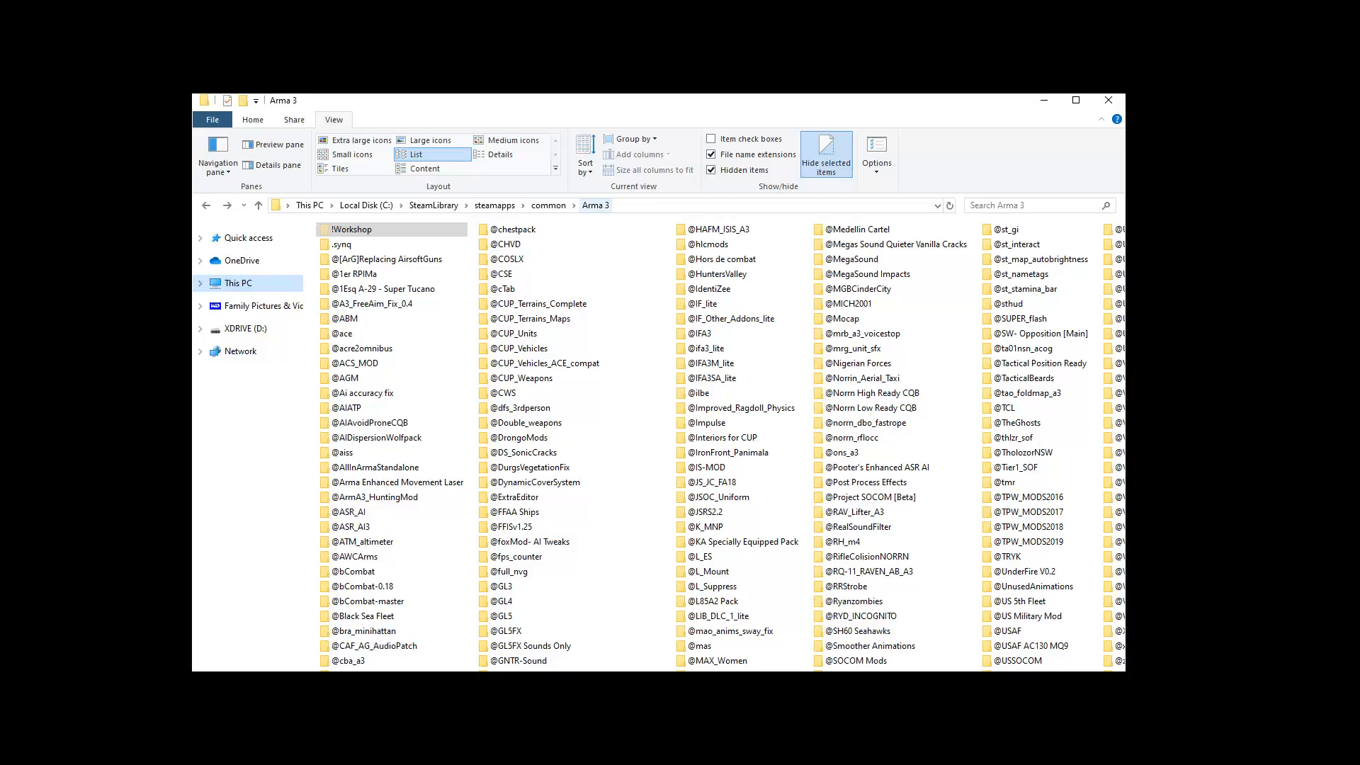
mouse_move(350, 230)
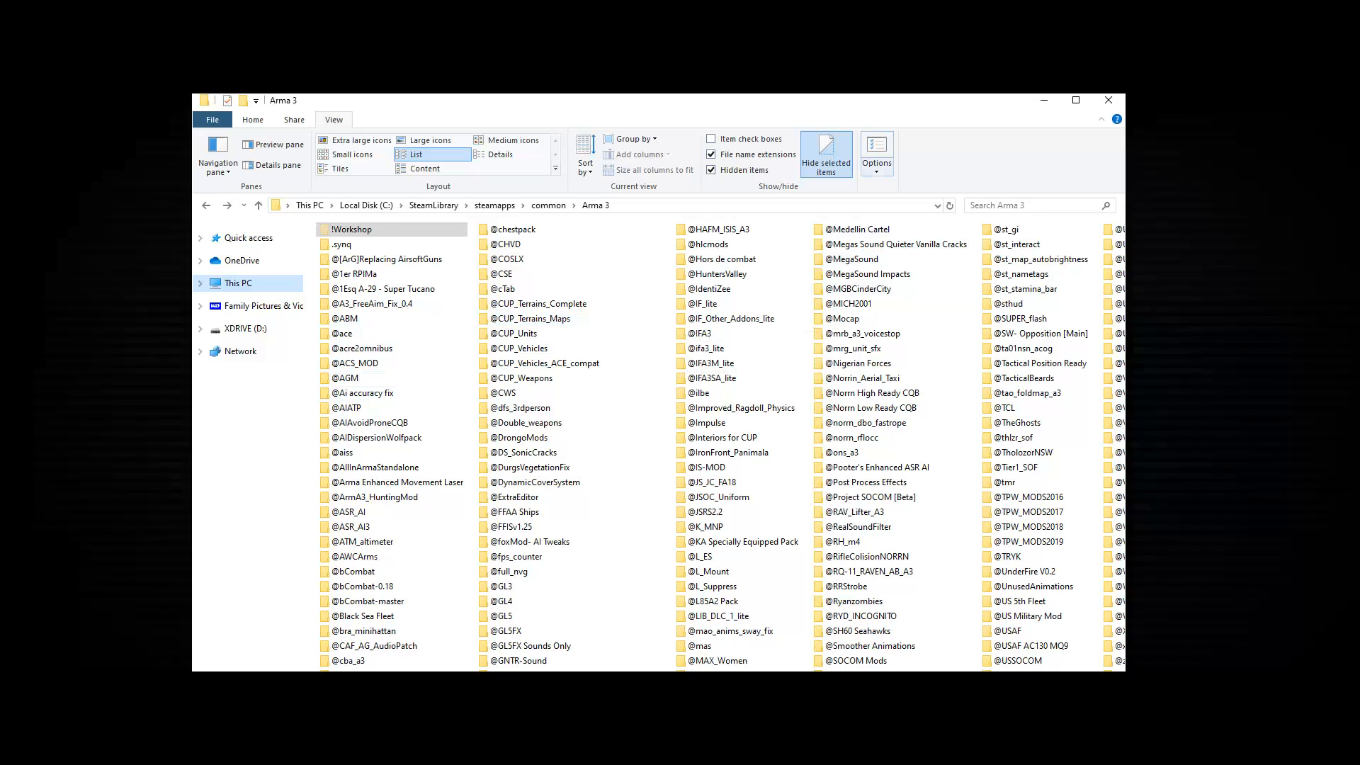
- Enable 'Show hidden files, folders, and drives' in Folder Options and confirm with OK
left_click(878, 152)
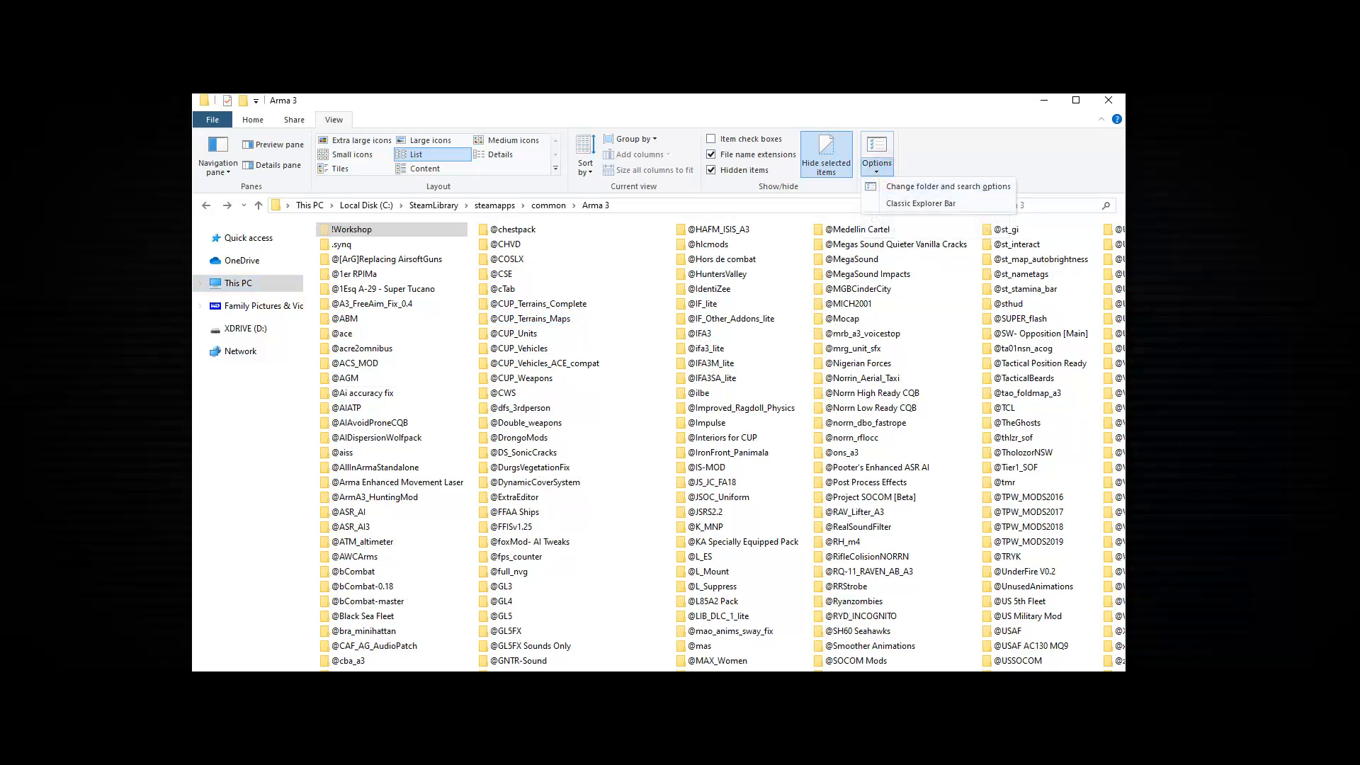
left_click(947, 186)
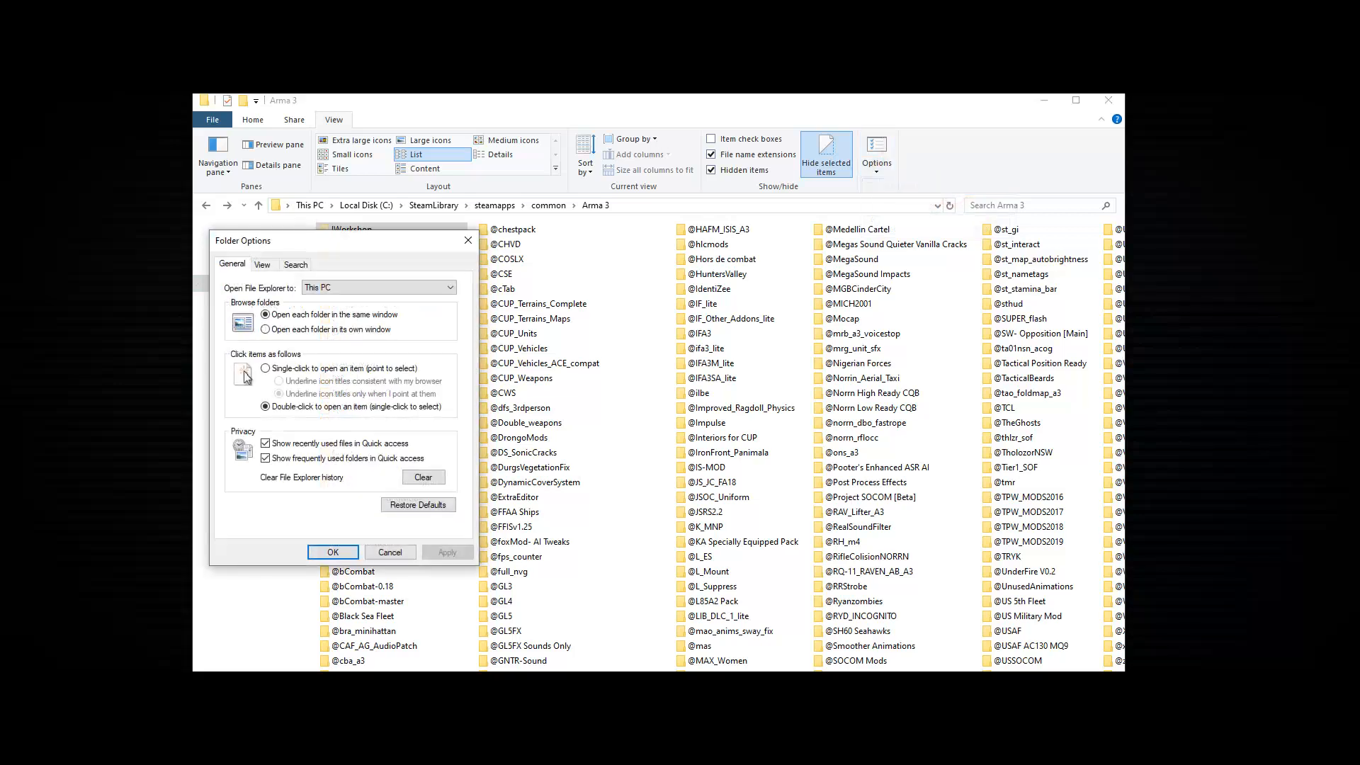
left_click(263, 265)
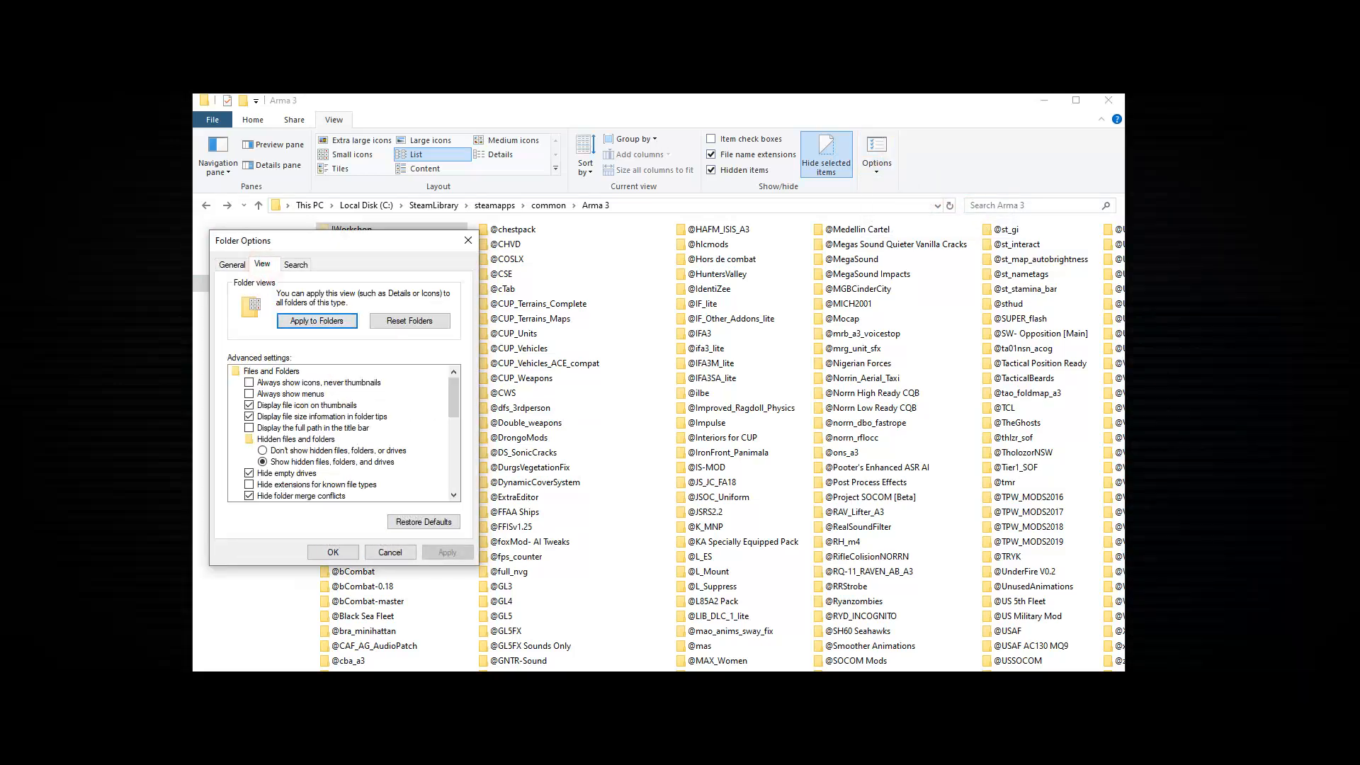
left_click(264, 460)
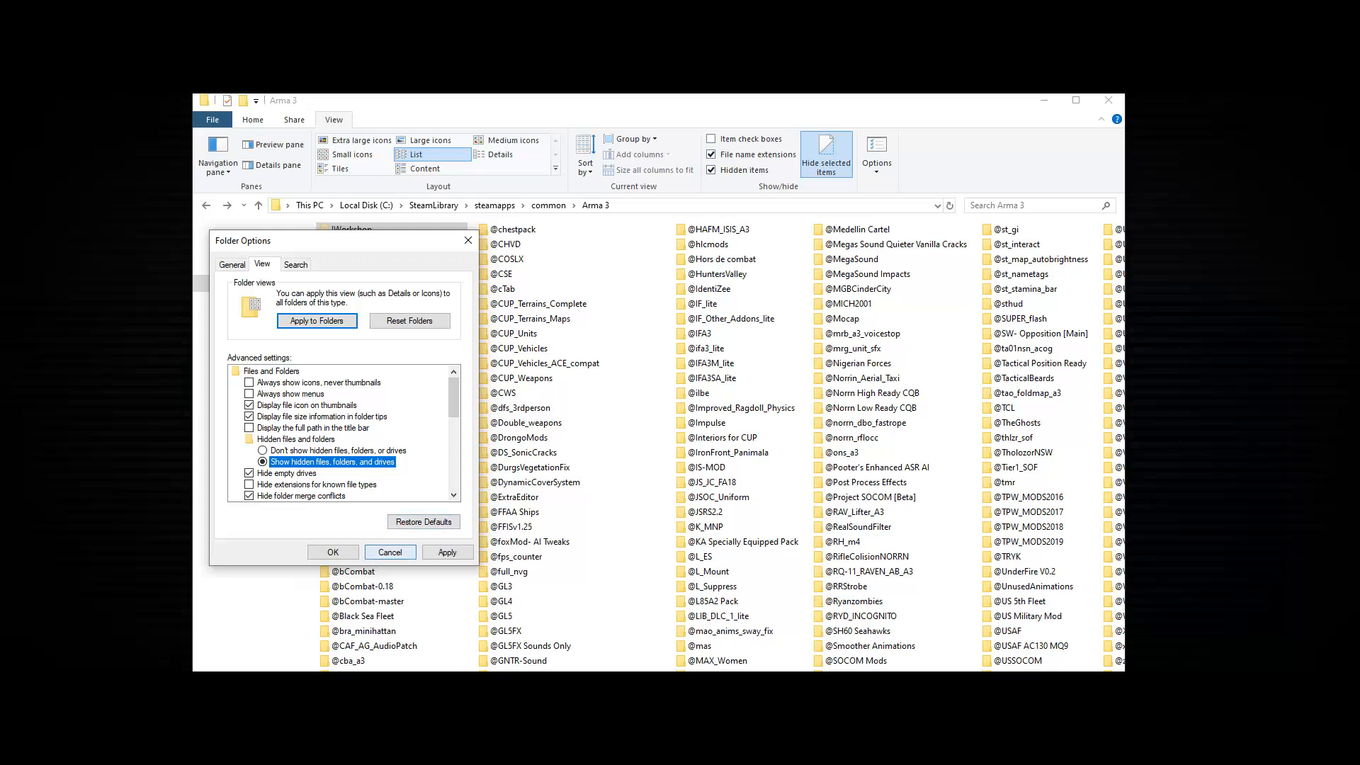
left_click(331, 552)
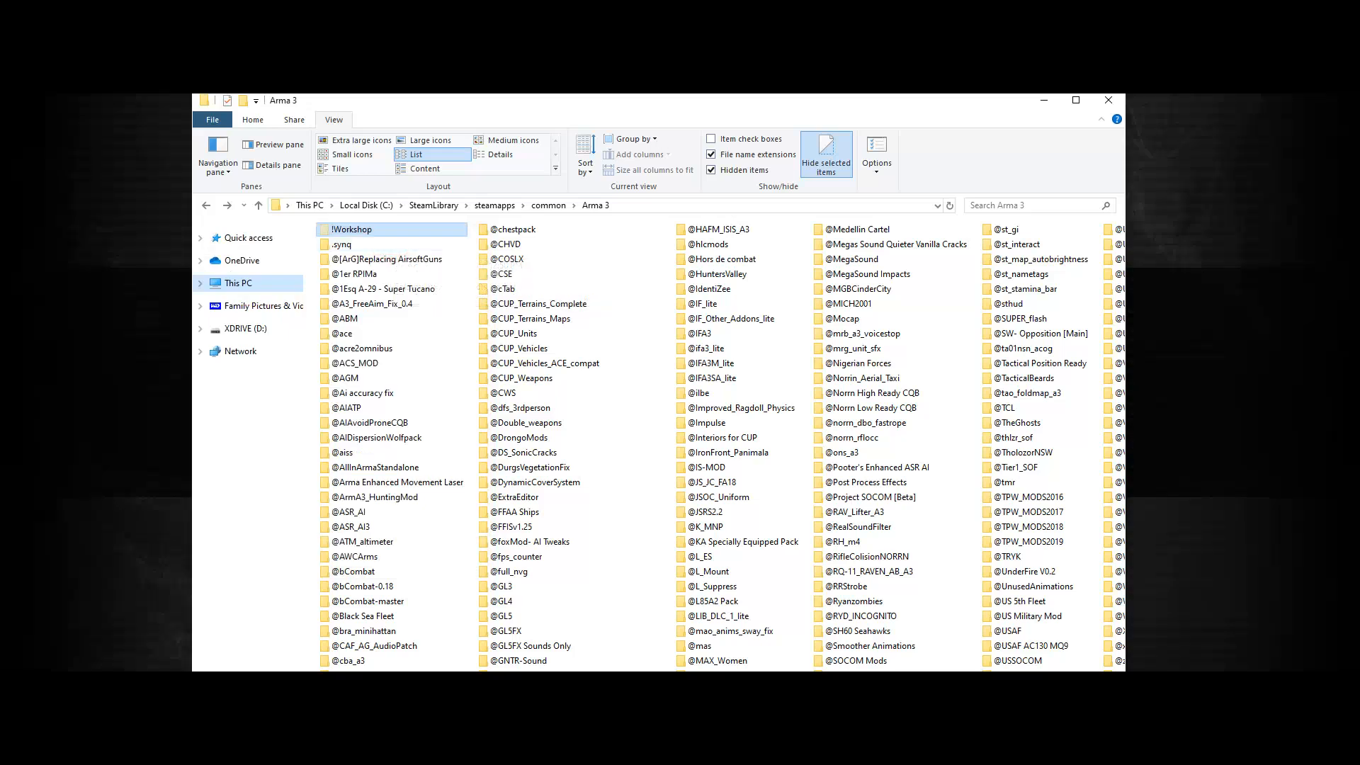
double_click(352, 230)
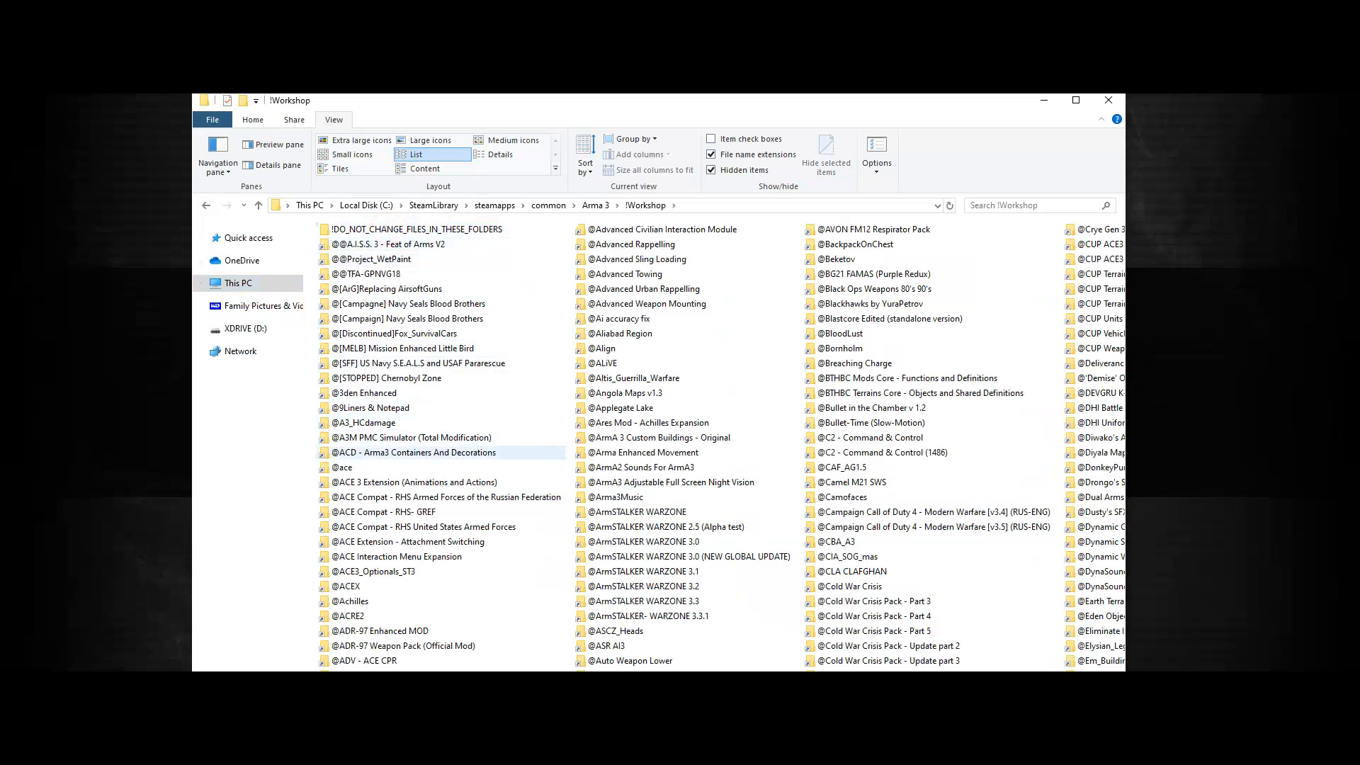
double_click(344, 466)
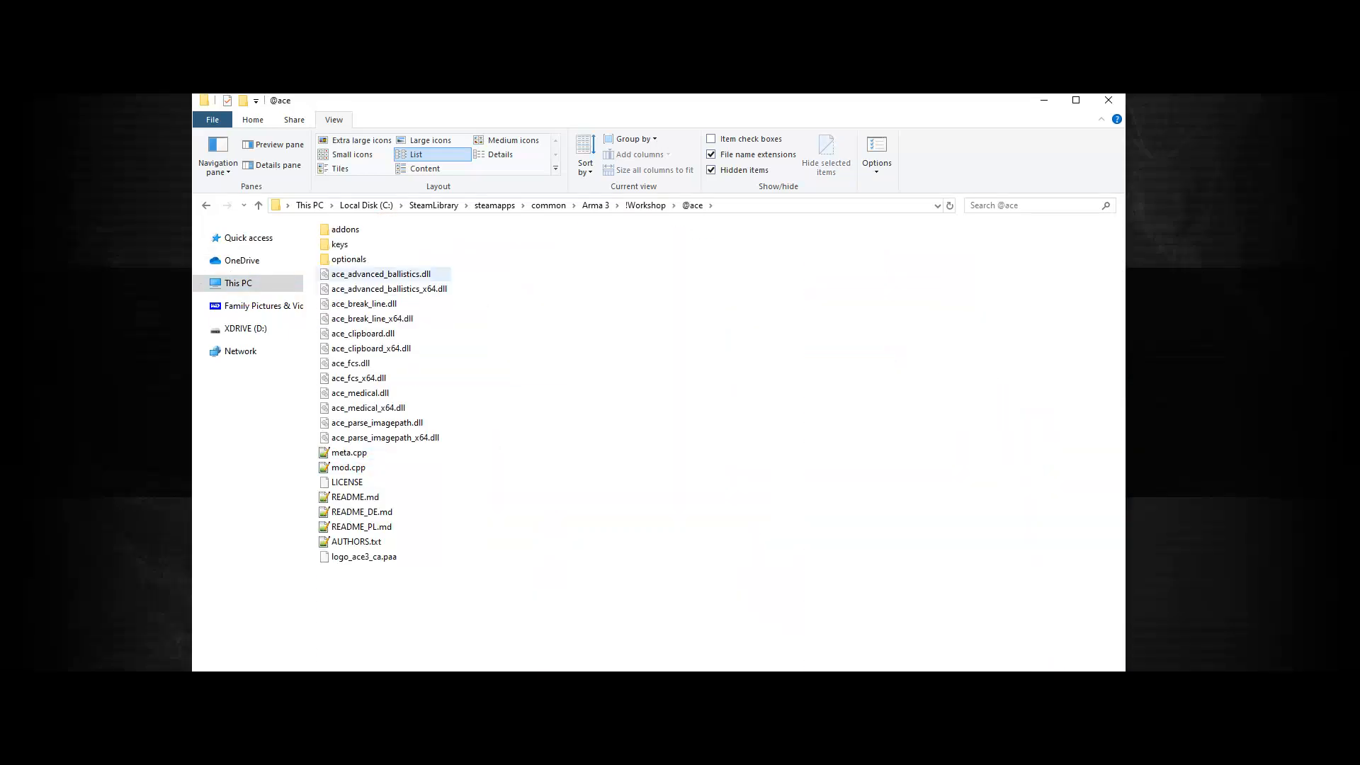
double_click(344, 230)
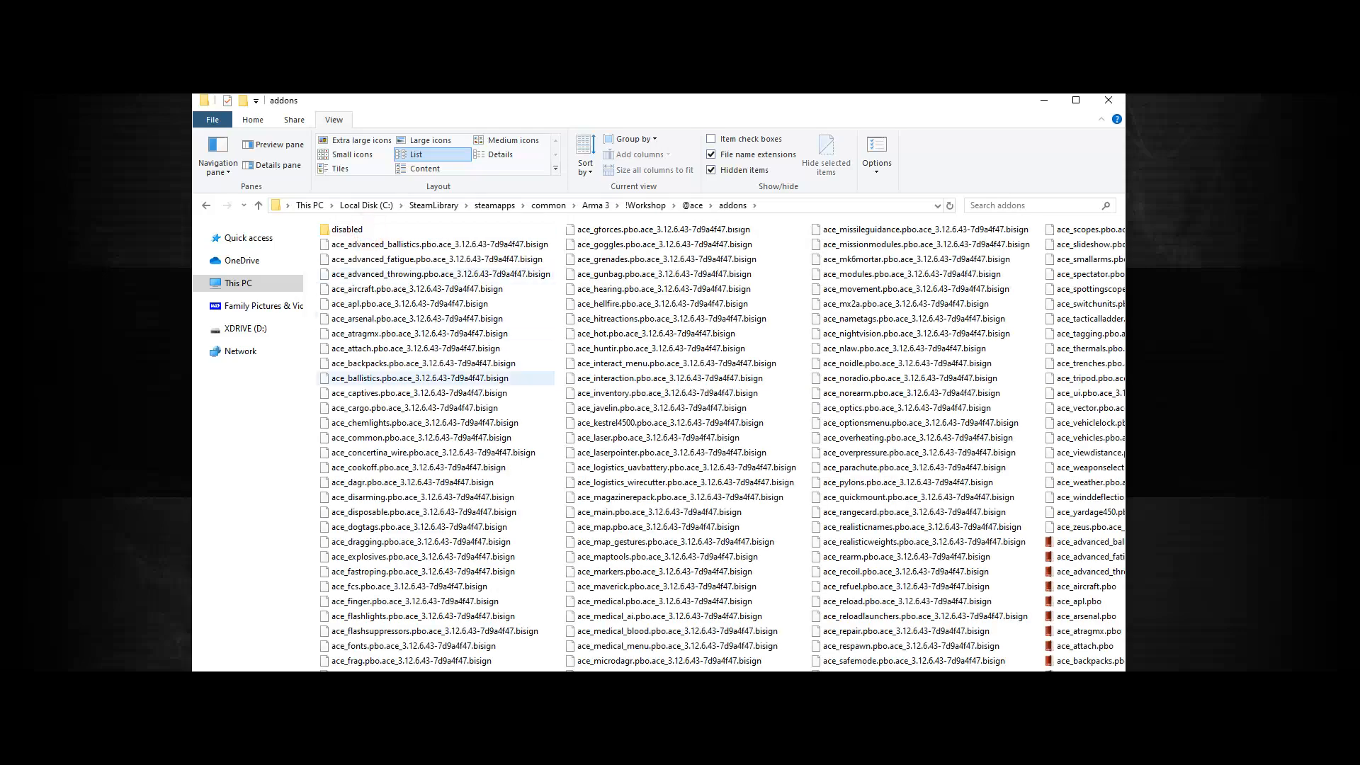
left_click(347, 228)
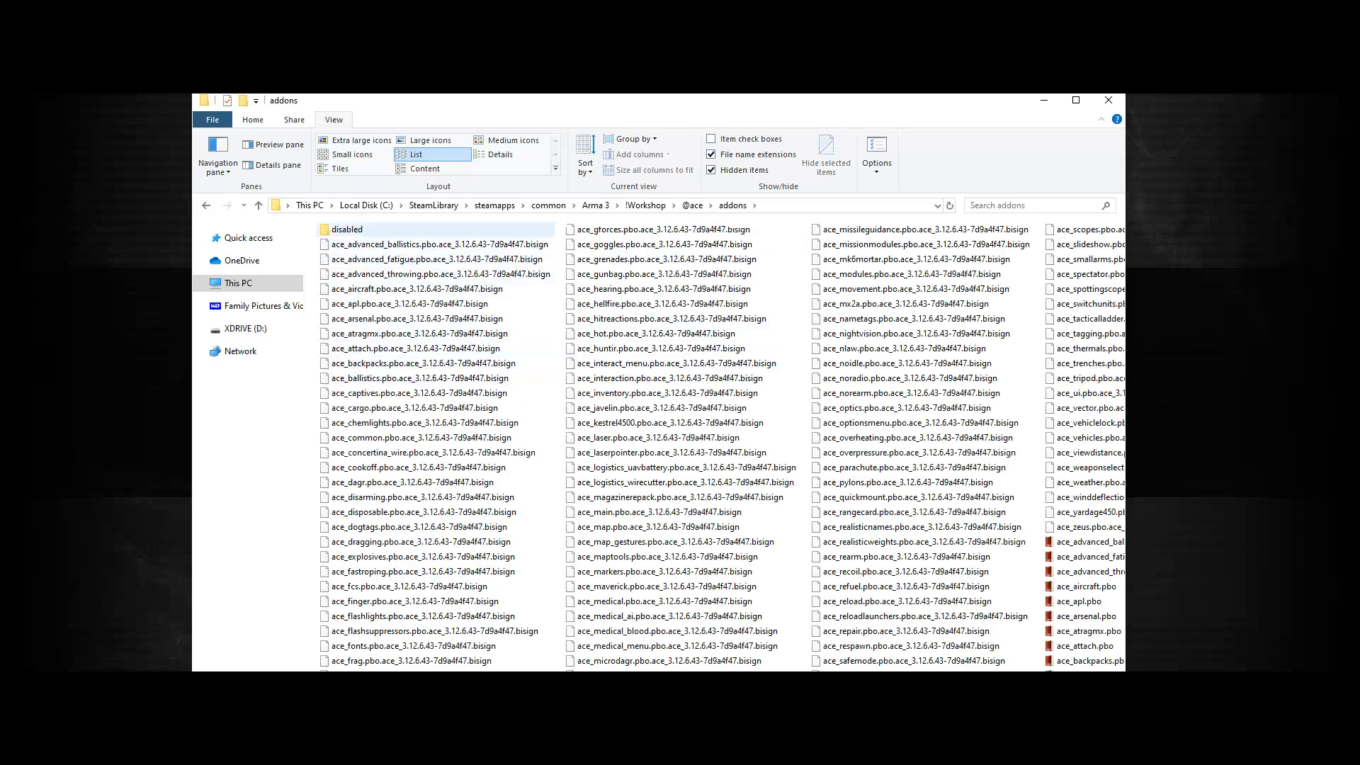
double_click(344, 228)
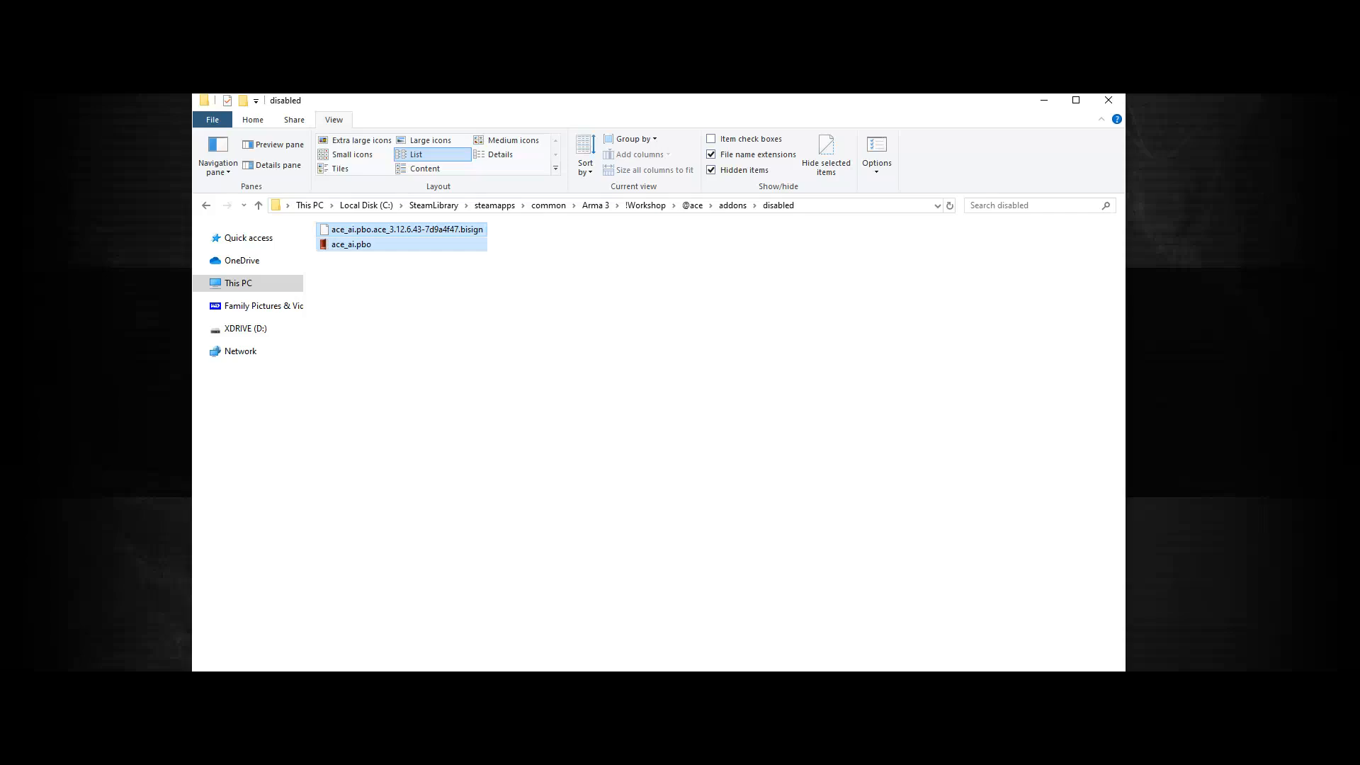
left_click(497, 279)
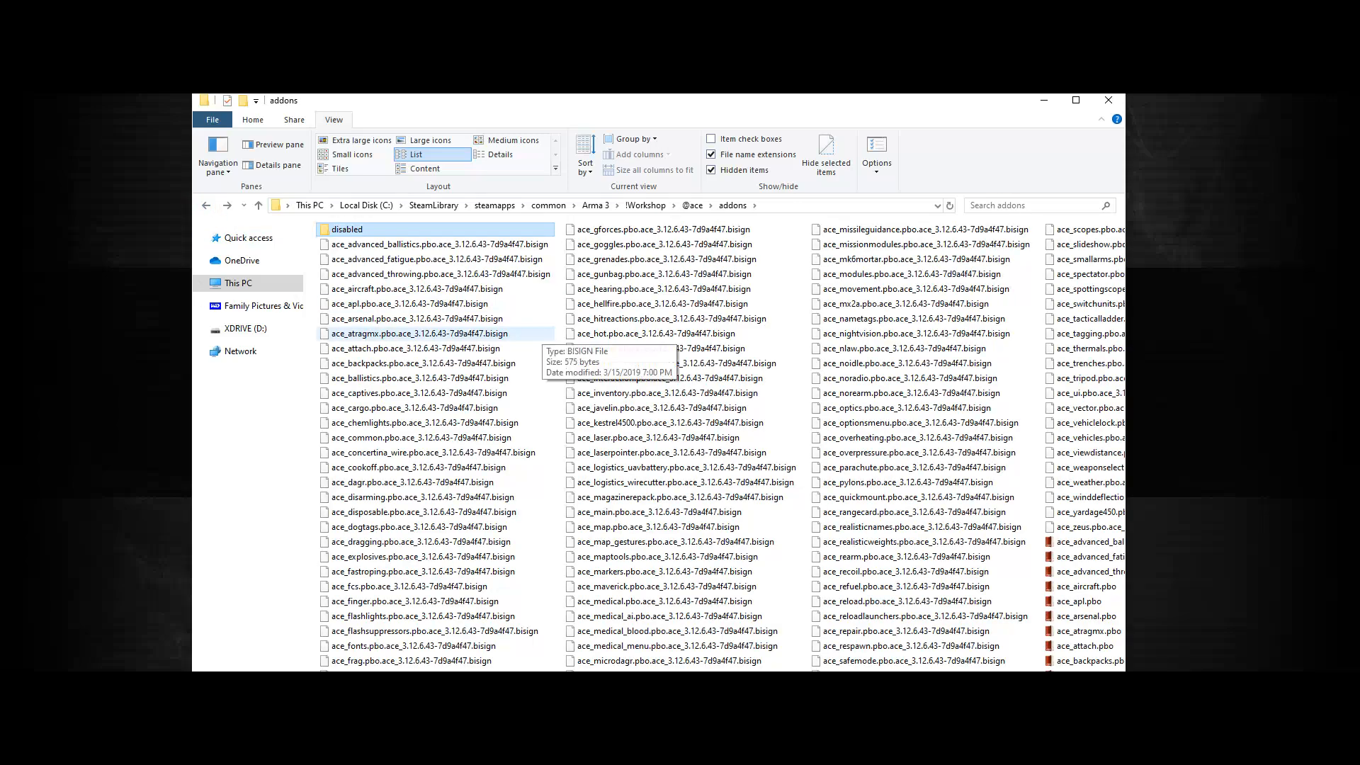
double_click(346, 229)
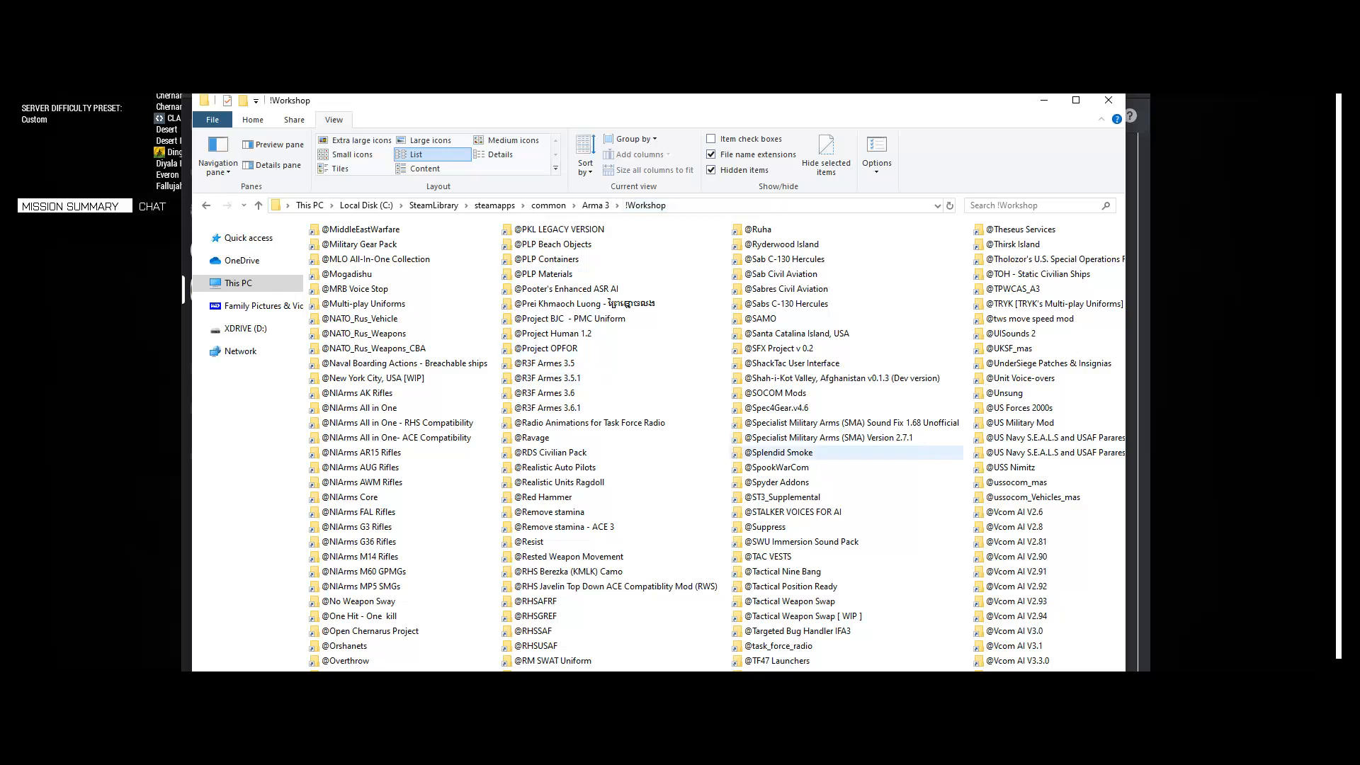
left_click(786, 646)
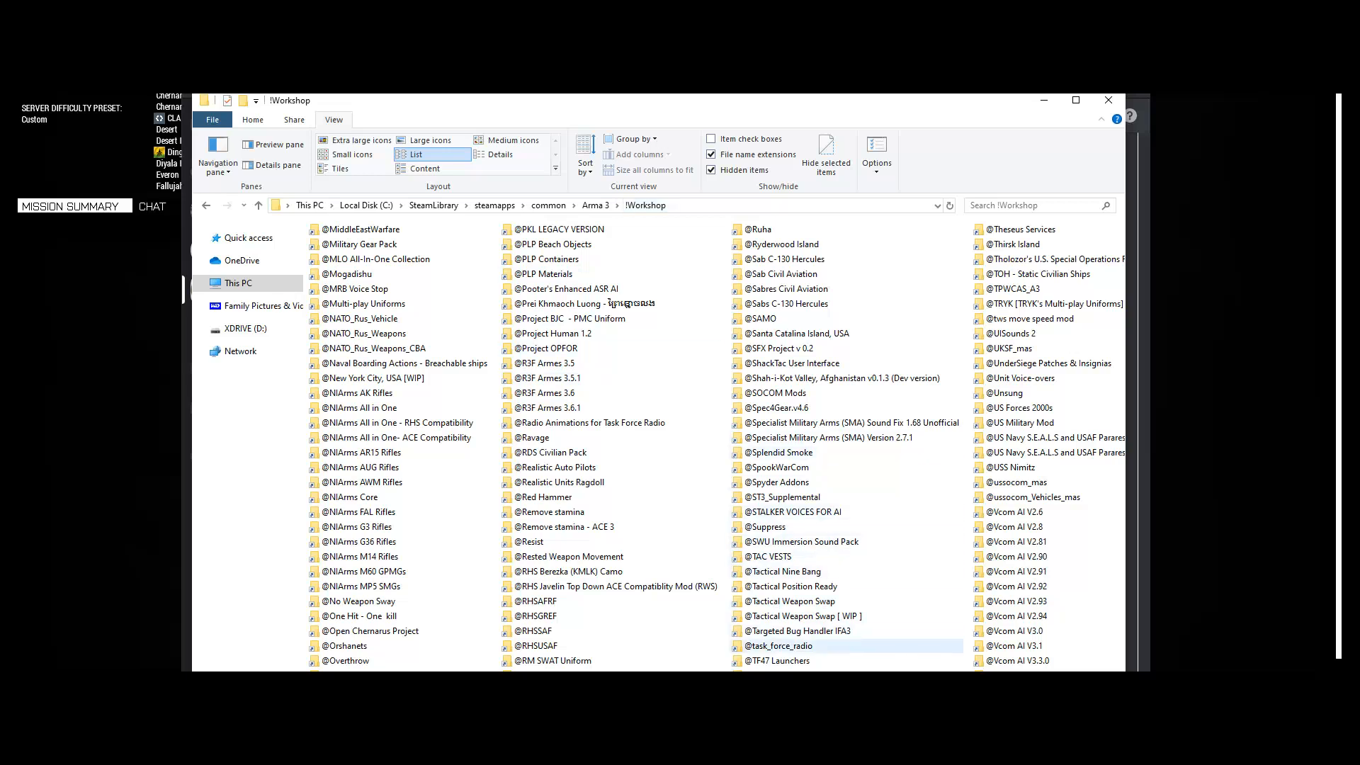
left_click(781, 646)
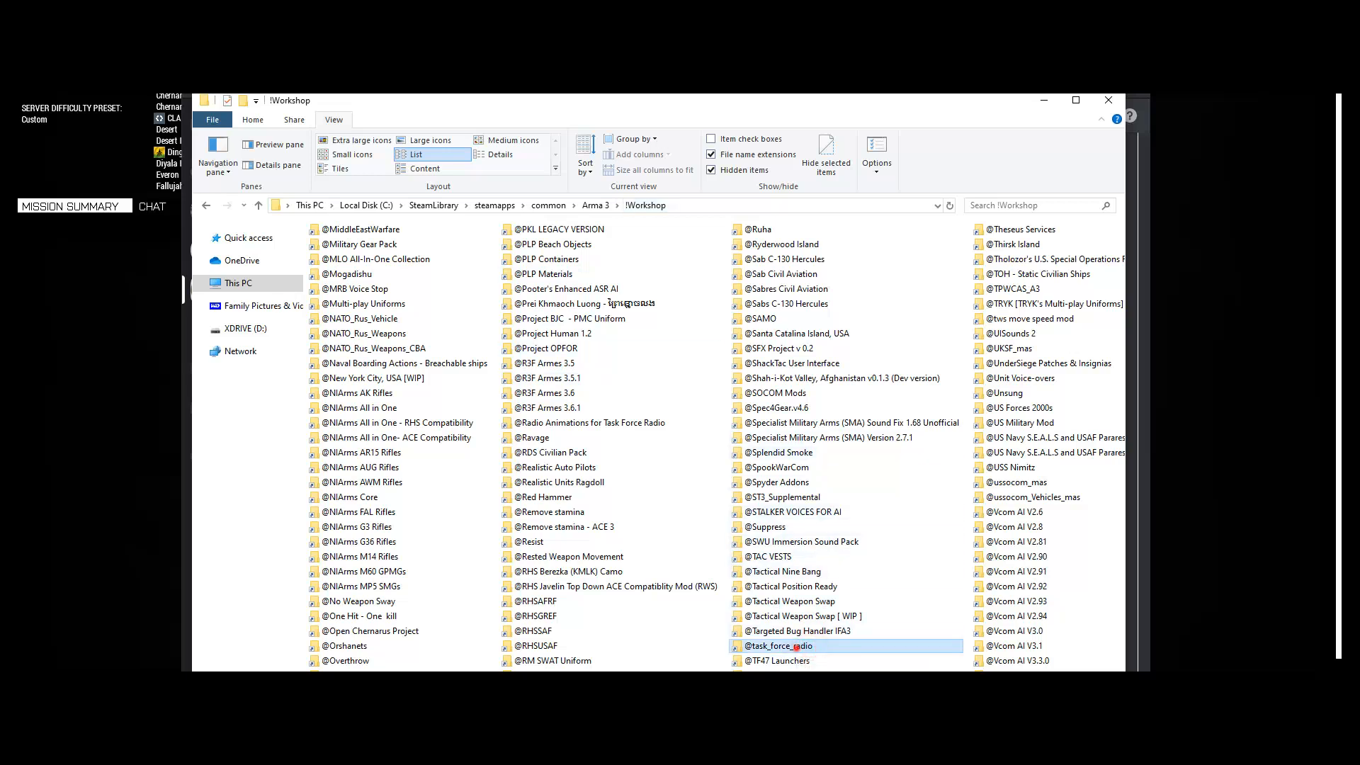
double_click(775, 646)
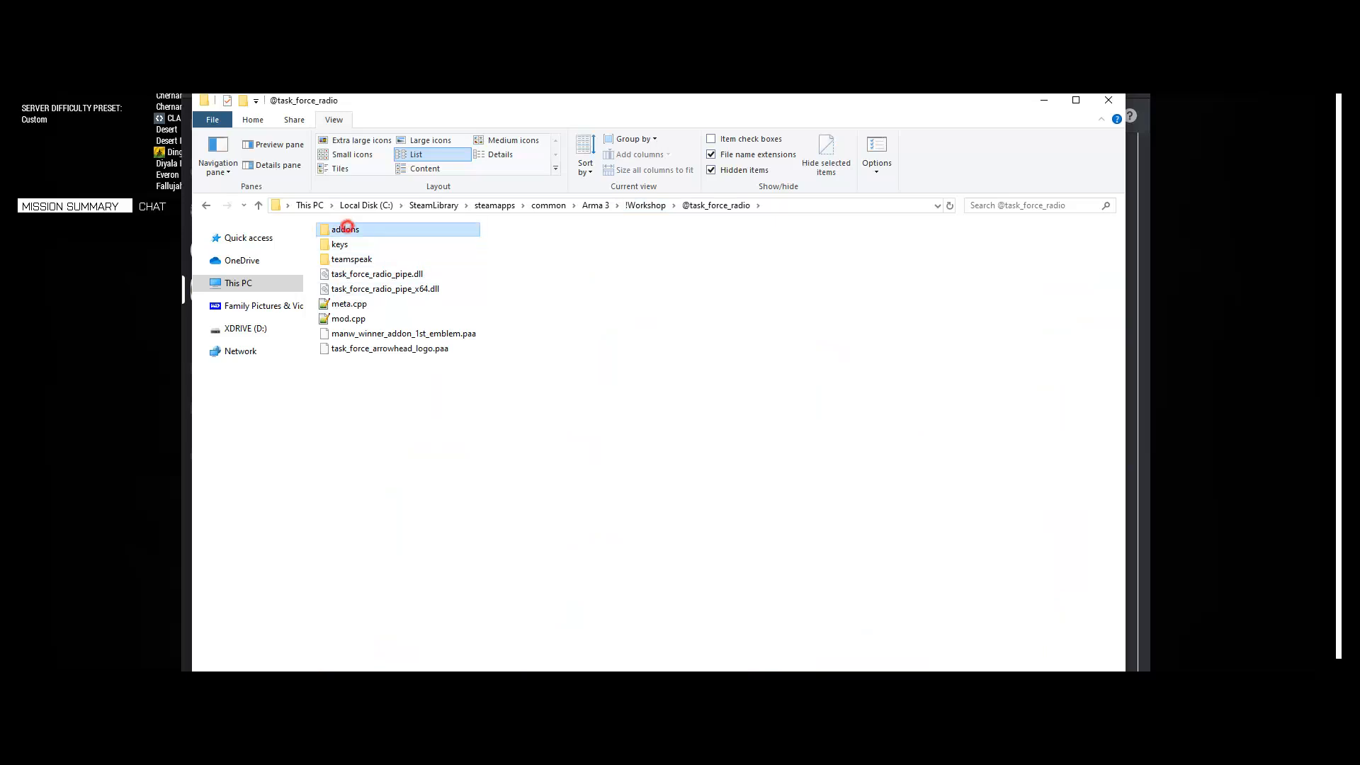
double_click(346, 229)
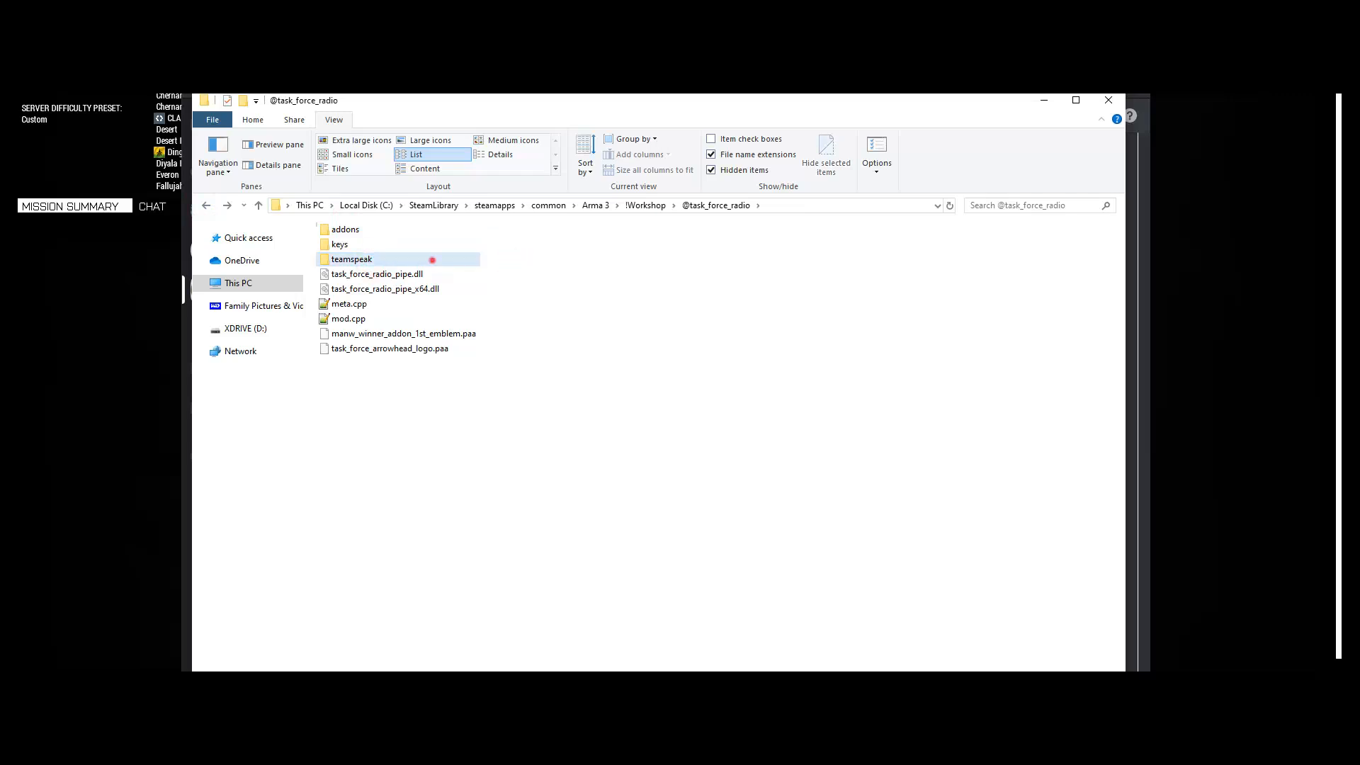
double_click(352, 258)
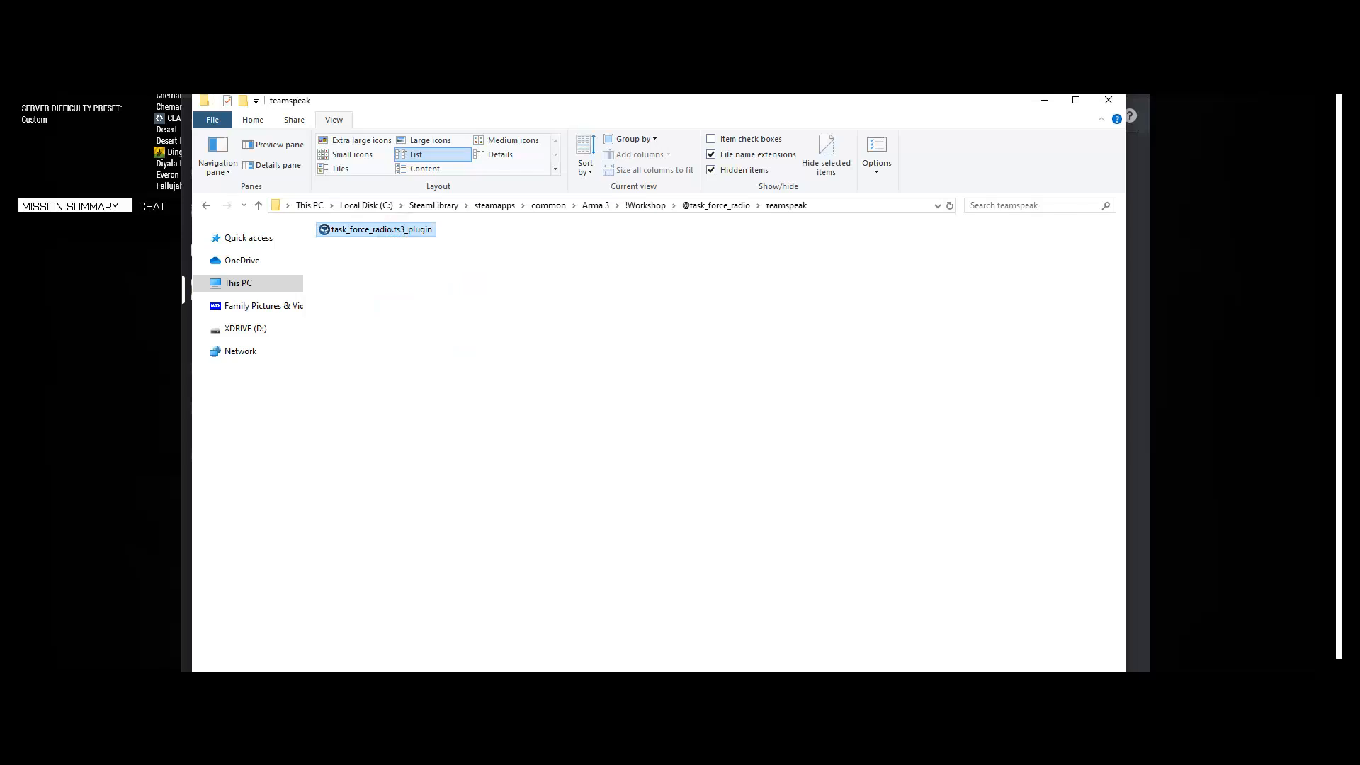
- Run task_force_radio.ts3_plugin and install the plugin via the TeamSpeak Add-On dialog
double_click(376, 230)
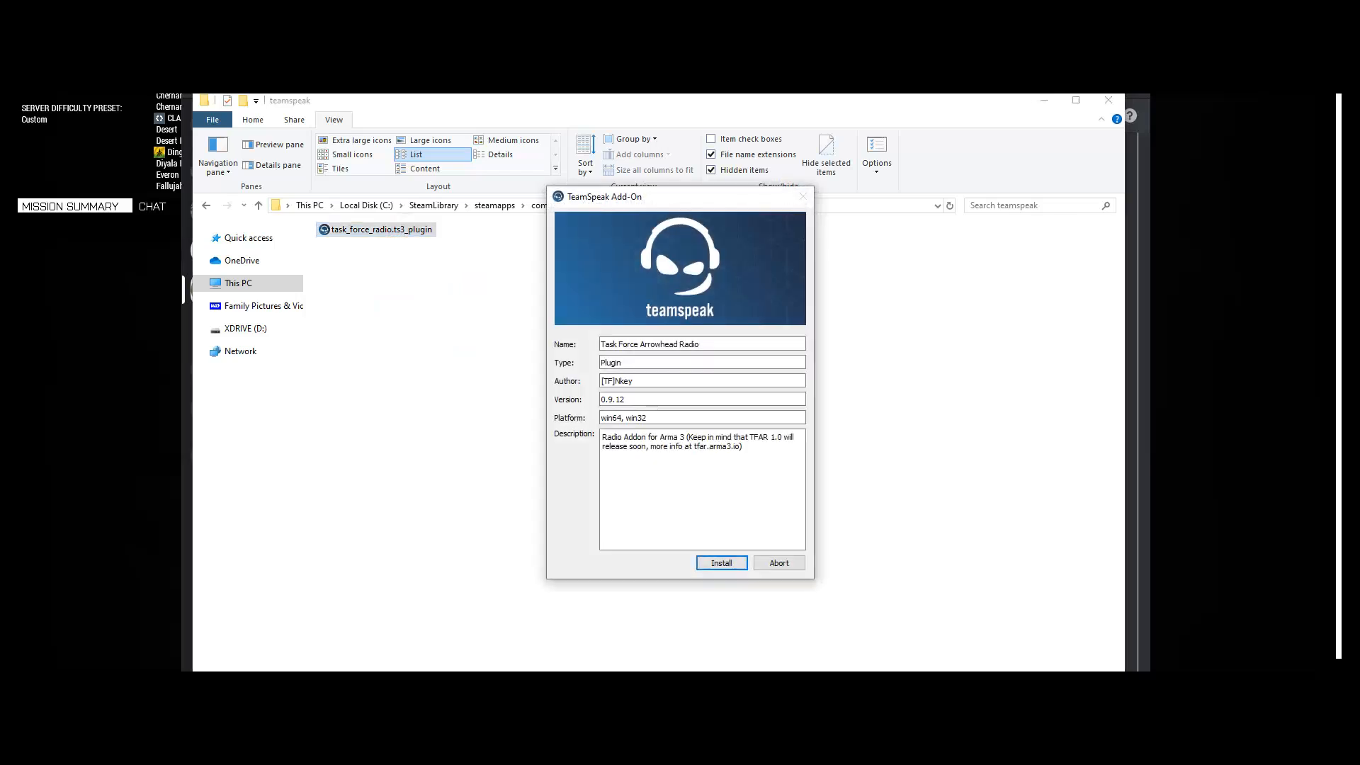
left_click(721, 563)
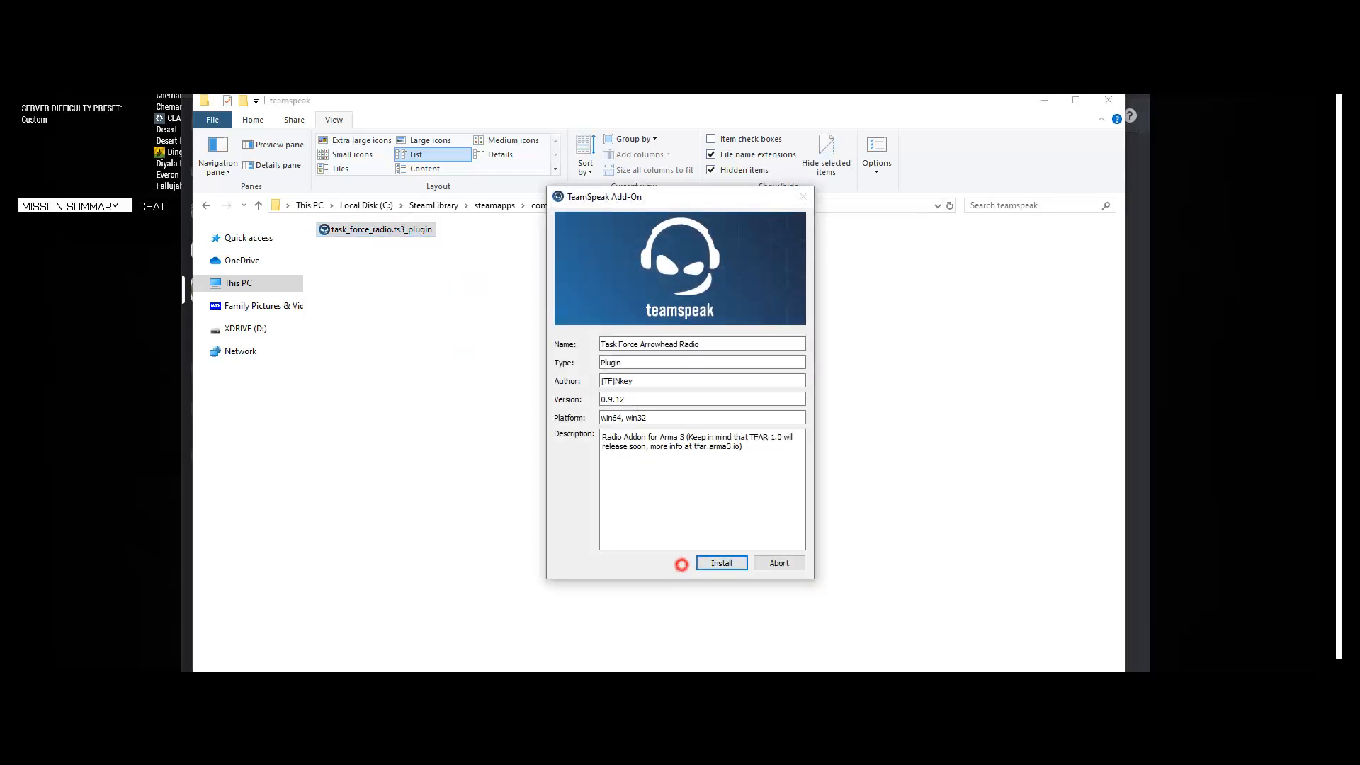
left_click(721, 563)
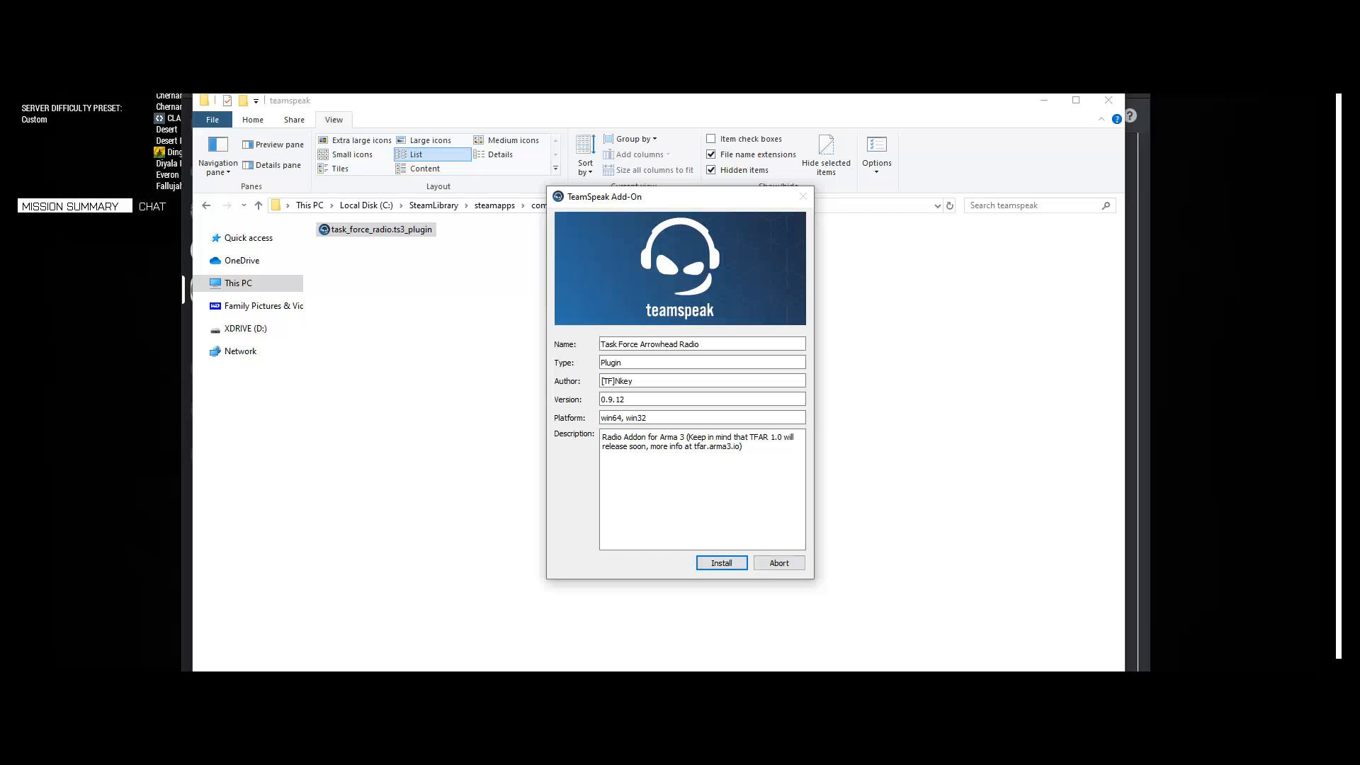
left_click(721, 562)
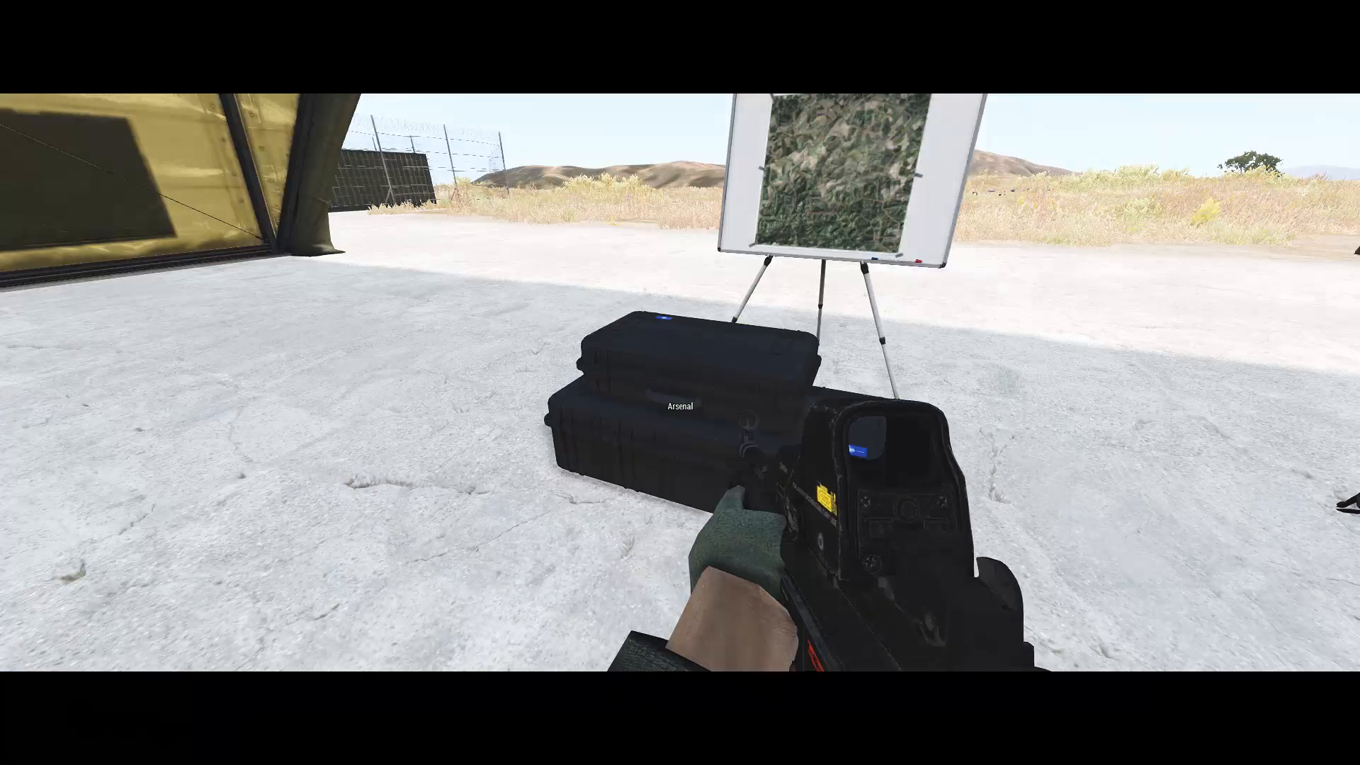
- Bring up the in-game Addon Options showing ACE Advanced Ballistics server settings
key("Escape")
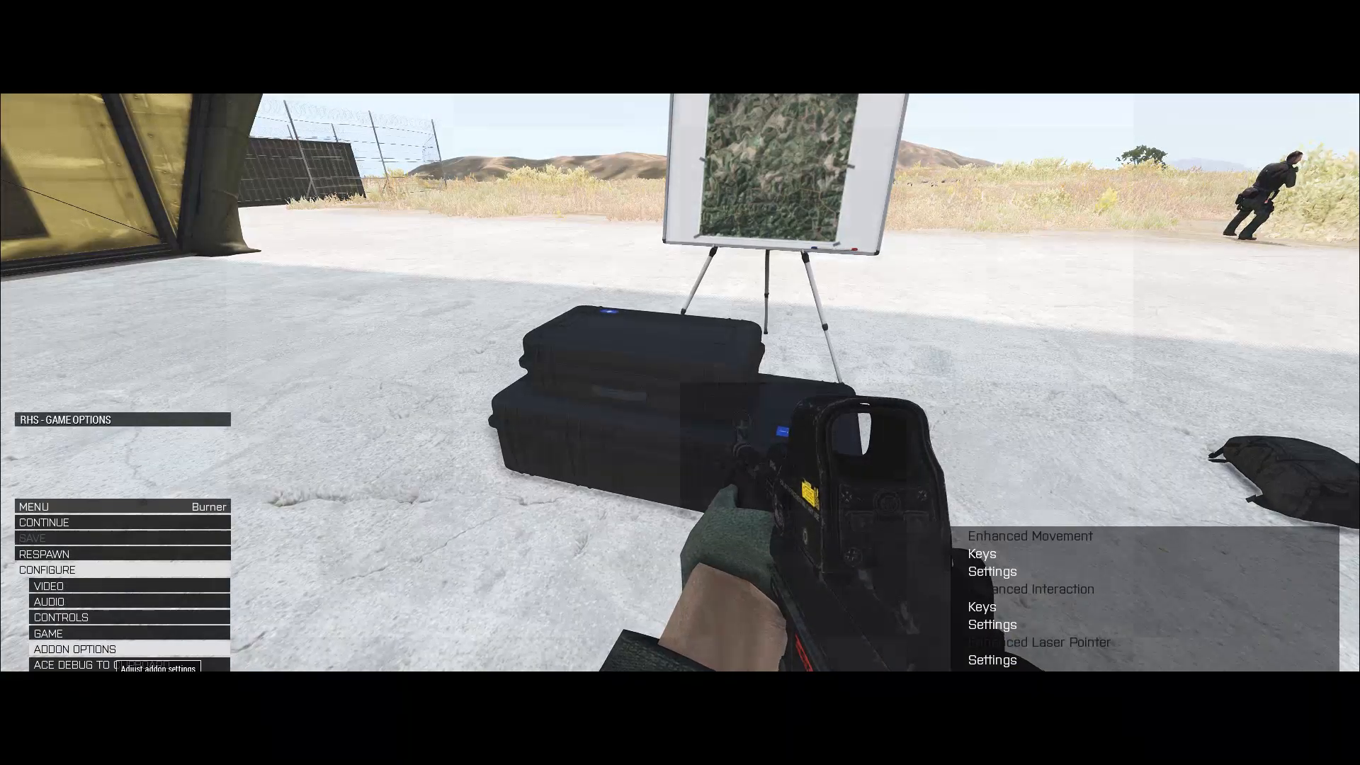
left_click(74, 649)
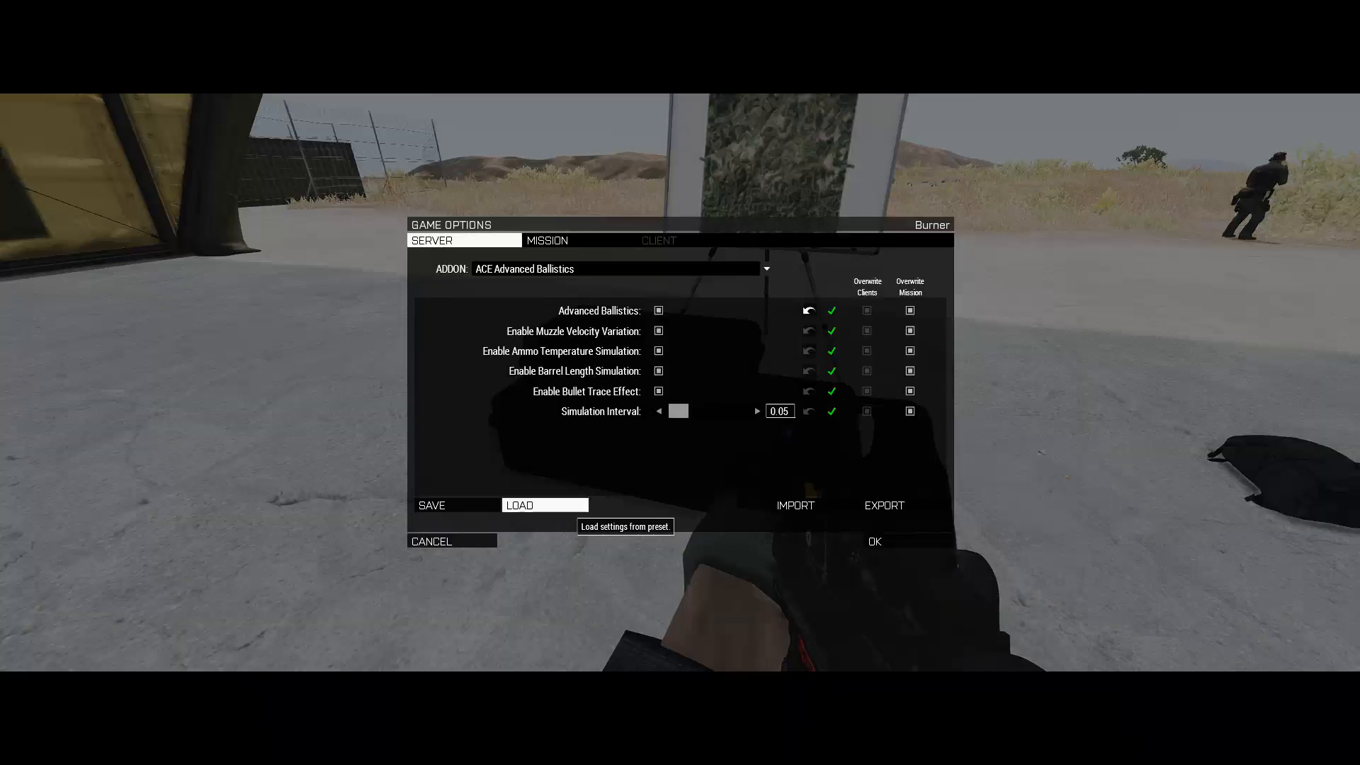